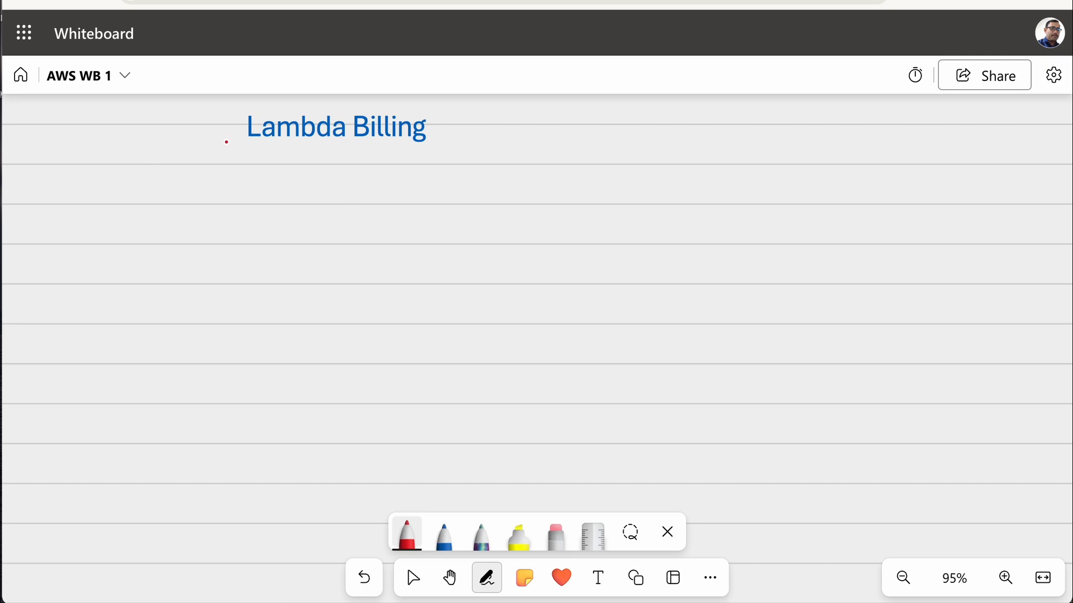
# Underline the Lambda Billing title in red and handwrite gb-seconds beneath it
pyautogui.moveTo(246, 141); pyautogui.dragTo(425, 141)
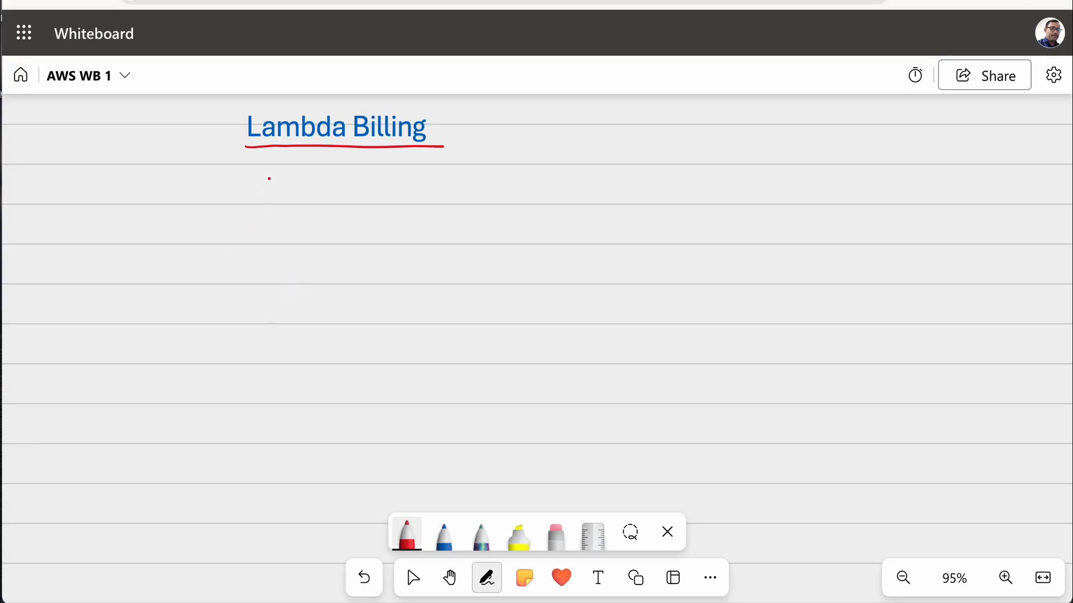
pyautogui.moveTo(261, 184); pyautogui.dragTo(404, 181)
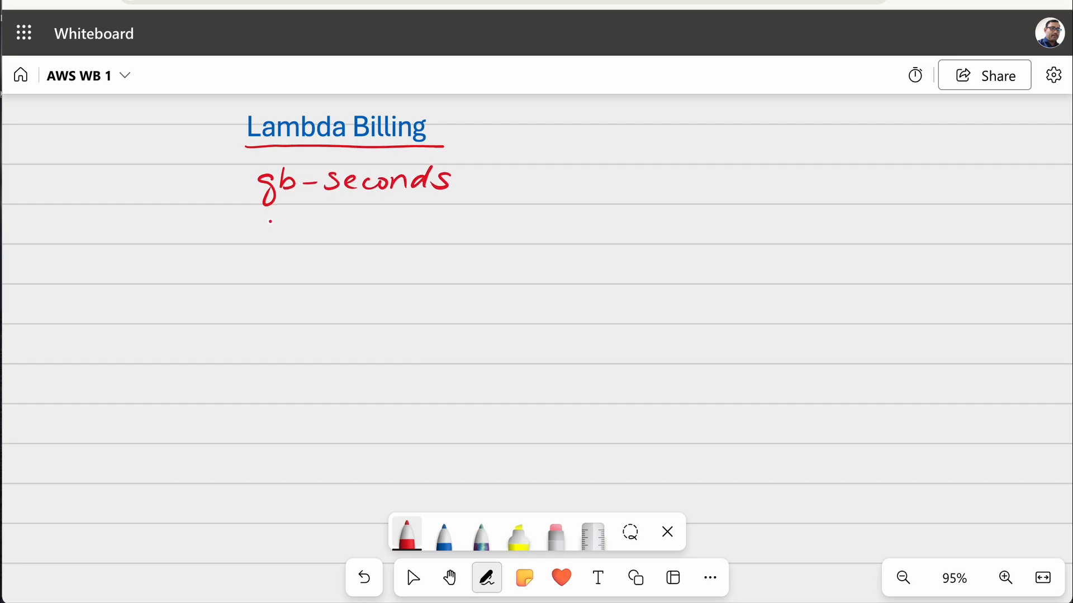
pyautogui.click(412, 578)
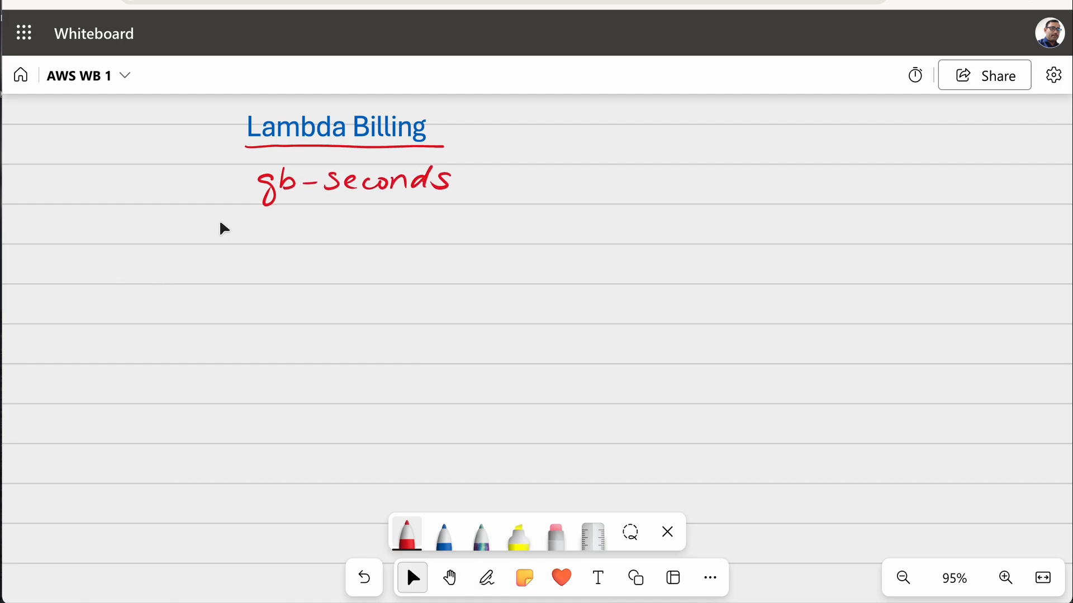
pyautogui.moveTo(487, 135)
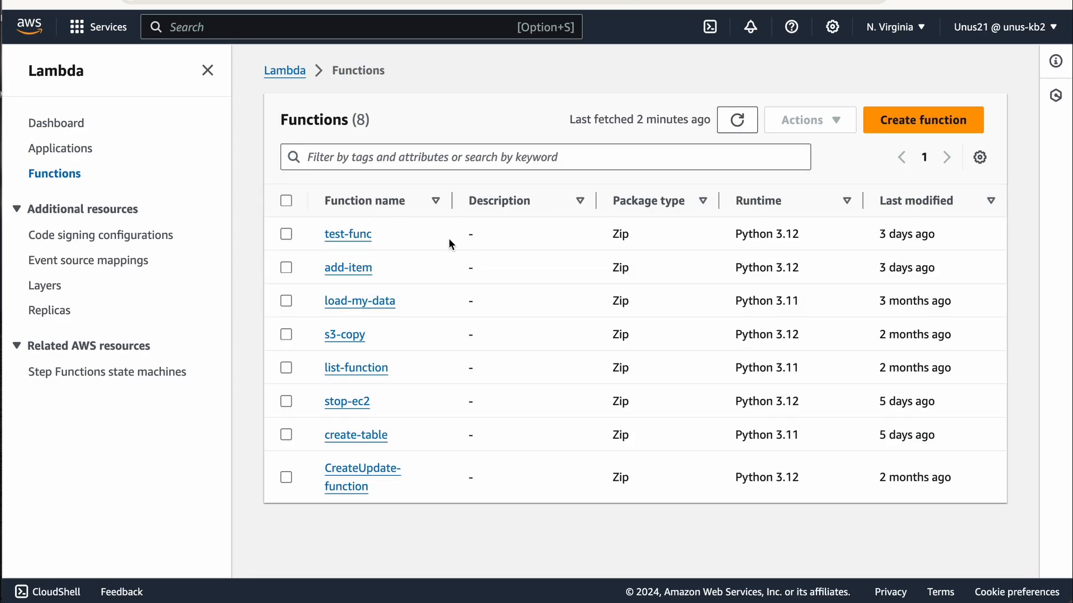
pyautogui.click(348, 234)
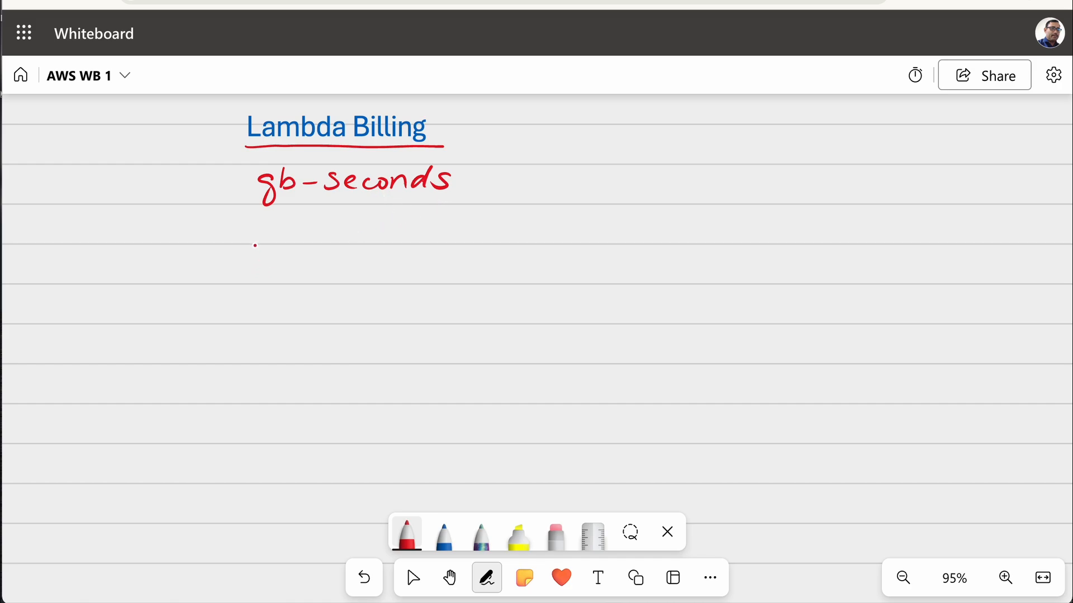
# Handwrite the first example: 2GB - 10 secs => 2x10 = 20 gb-secs
pyautogui.moveTo(254, 242); pyautogui.dragTo(277, 236)
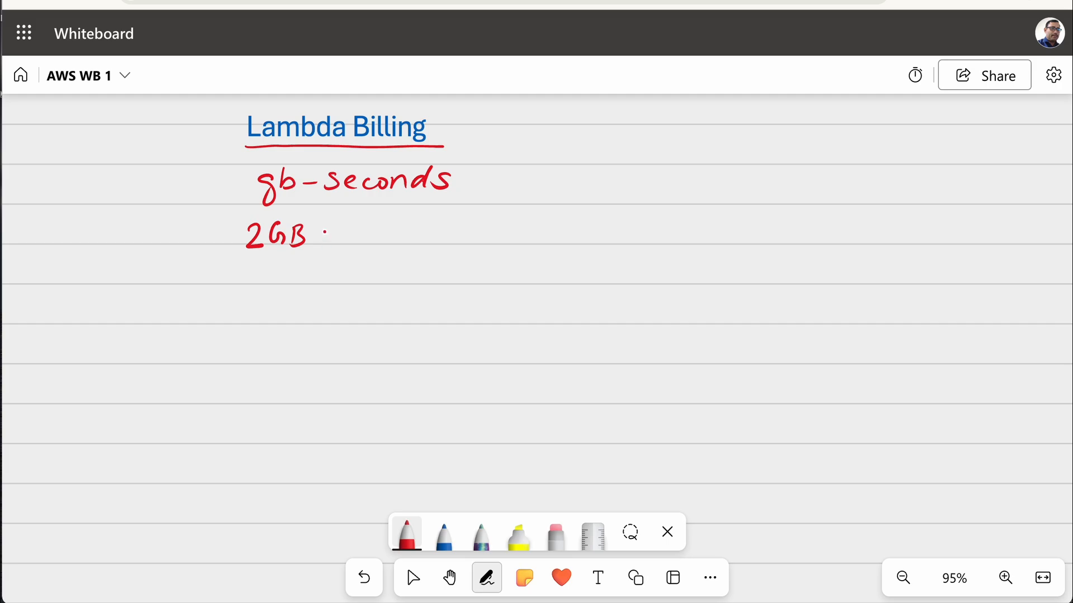
pyautogui.moveTo(322, 232); pyautogui.dragTo(425, 233)
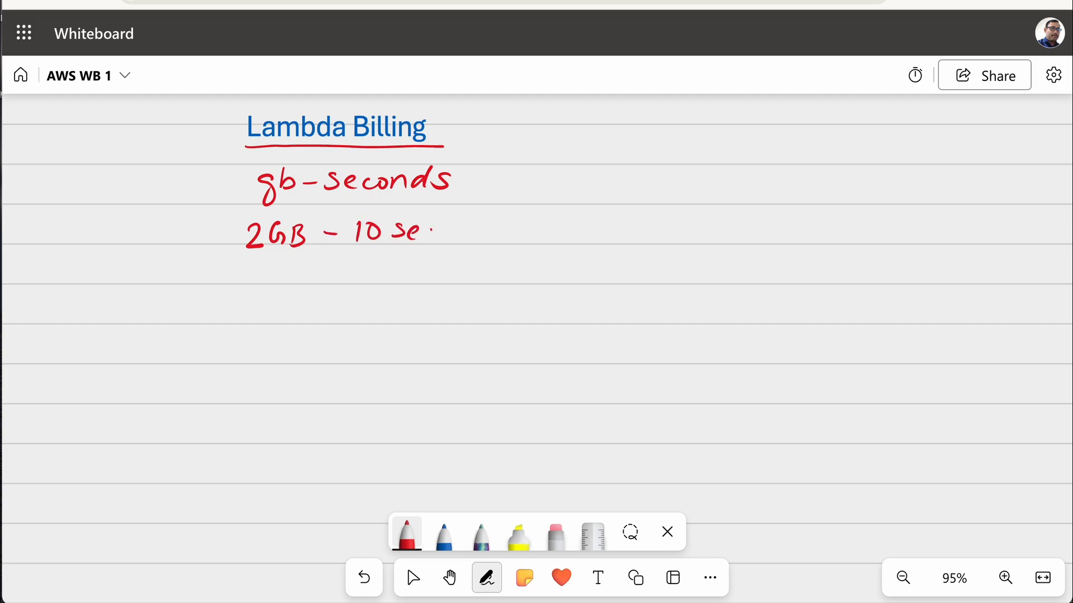
pyautogui.moveTo(431, 231); pyautogui.dragTo(575, 231)
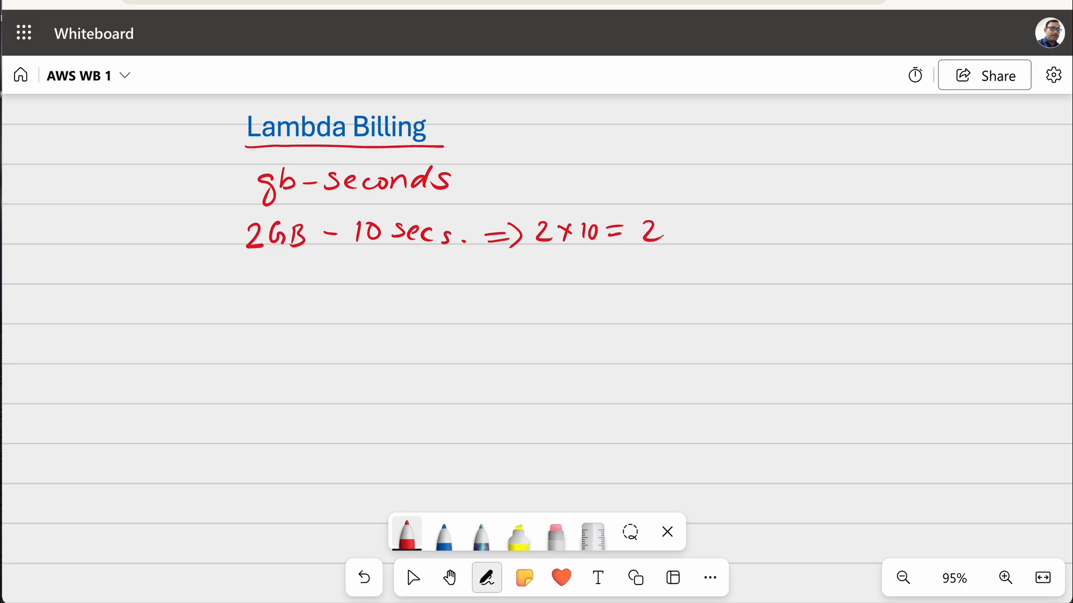
pyautogui.moveTo(654, 232); pyautogui.dragTo(786, 232)
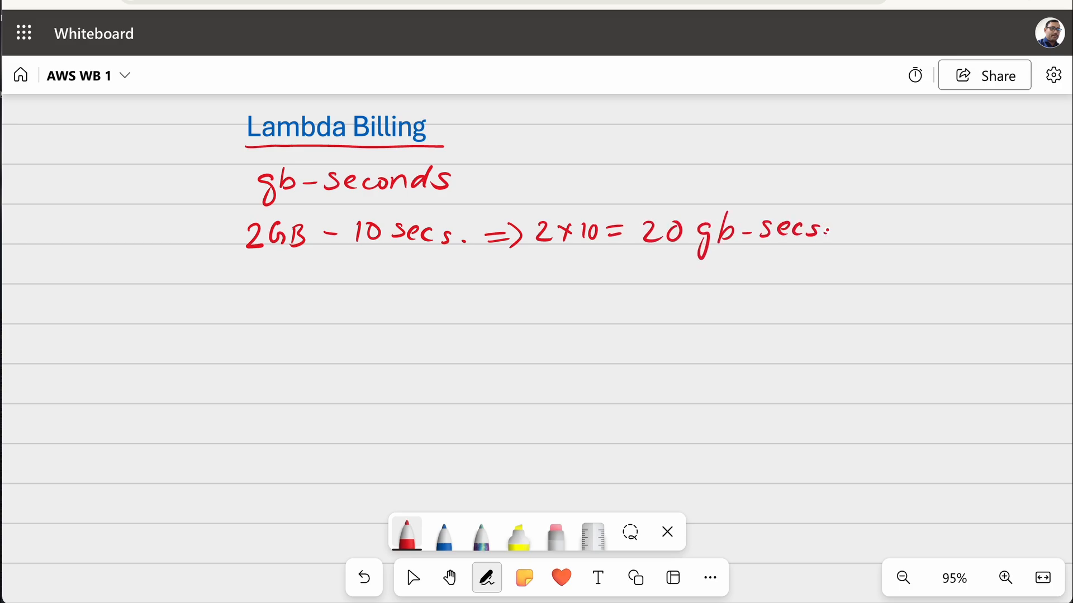
# Handwrite 4GB - 10secs => 4x10 = 40 gb-sec and draw an arrow at the 2GB line
pyautogui.click(252, 277)
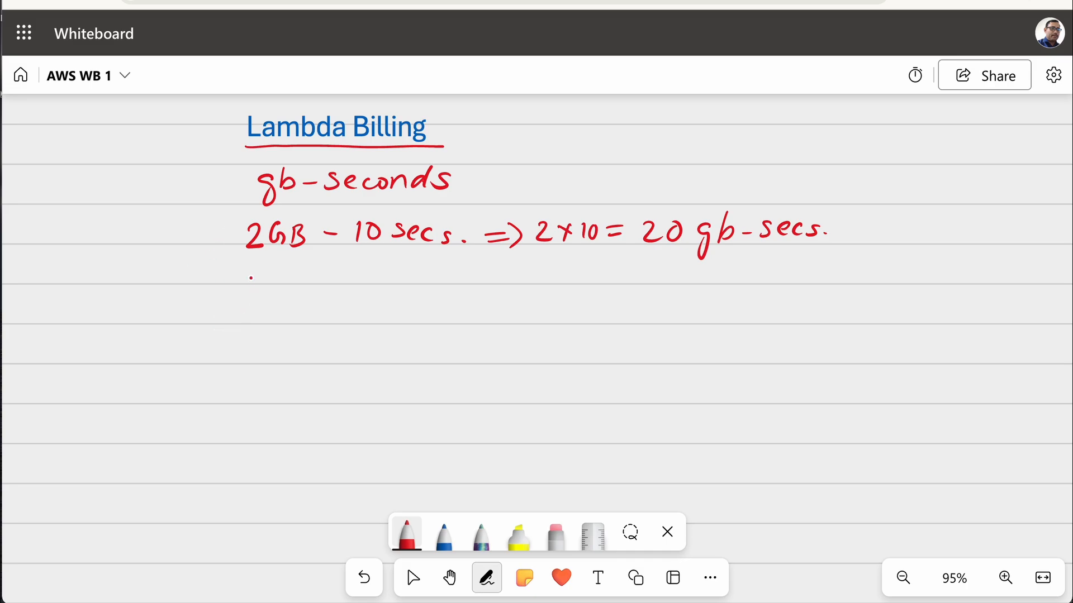
pyautogui.moveTo(246, 270); pyautogui.dragTo(362, 271)
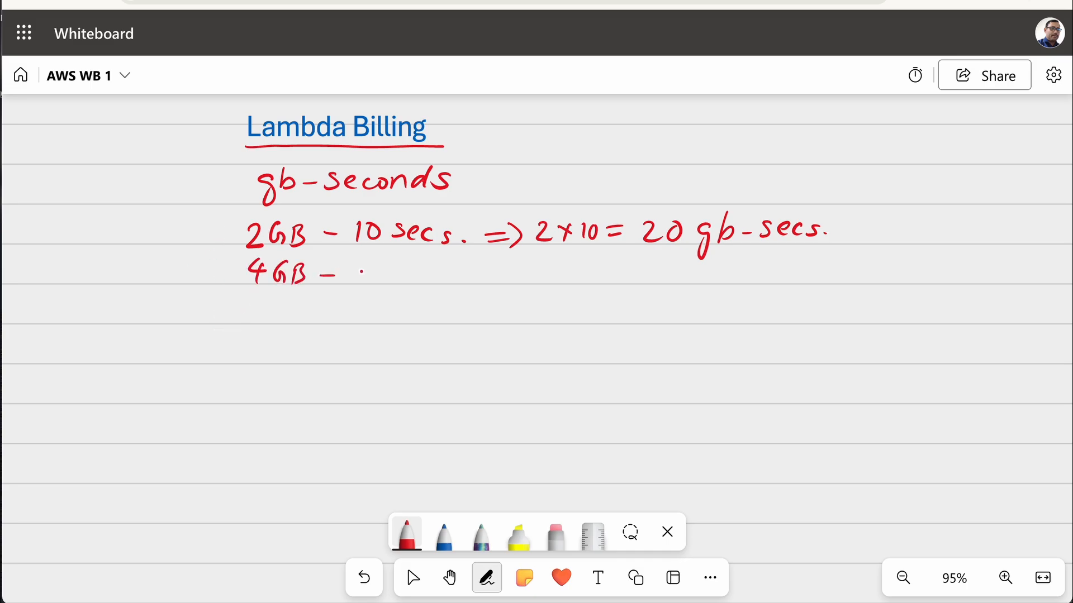
pyautogui.moveTo(356, 270); pyautogui.dragTo(431, 270)
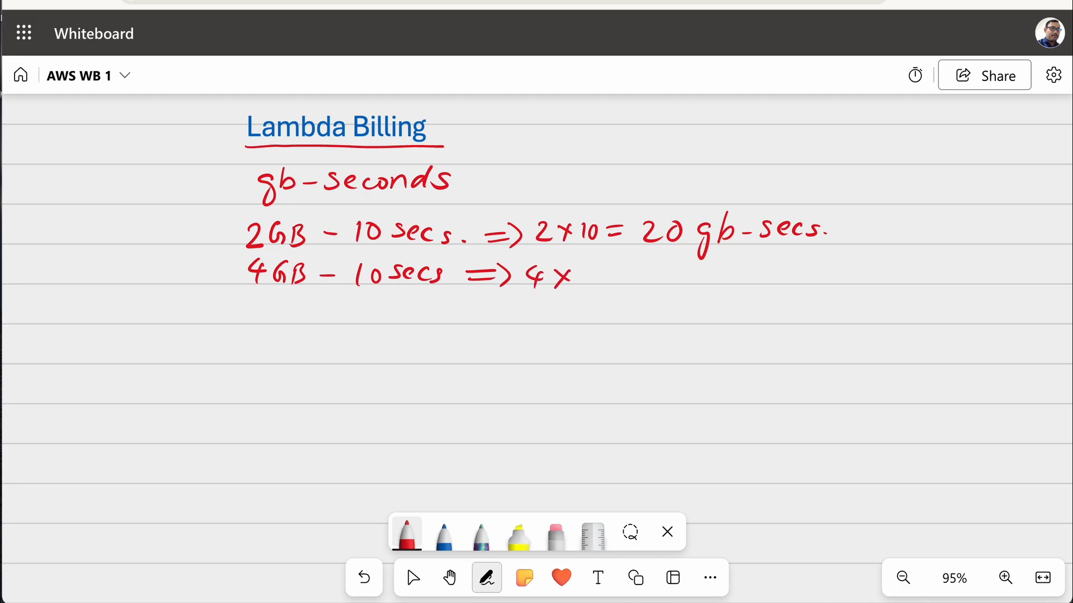
pyautogui.moveTo(568, 273); pyautogui.dragTo(691, 274)
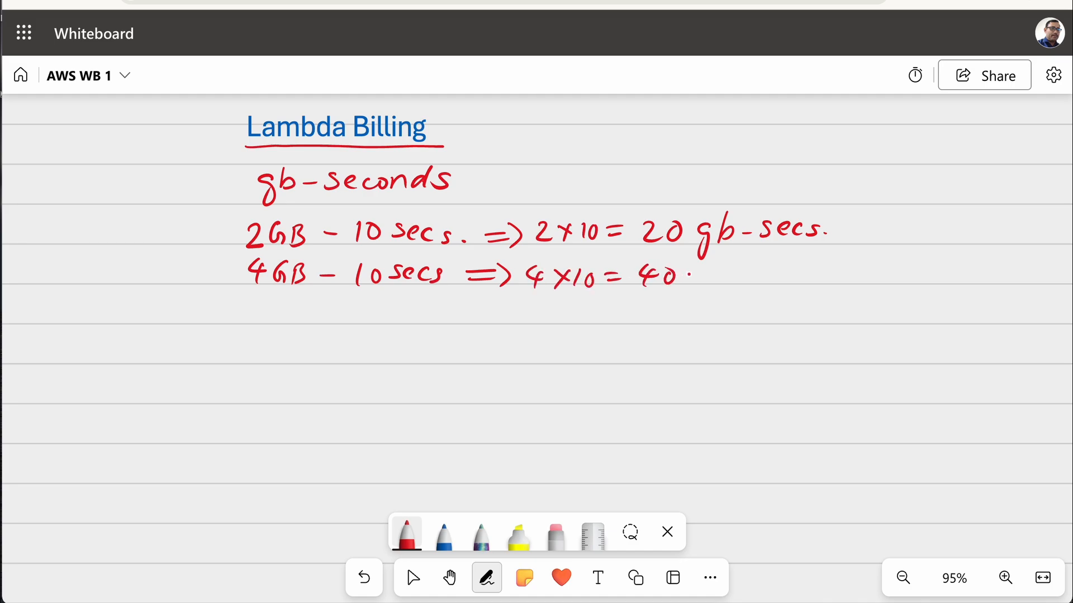
pyautogui.moveTo(694, 274); pyautogui.dragTo(767, 274)
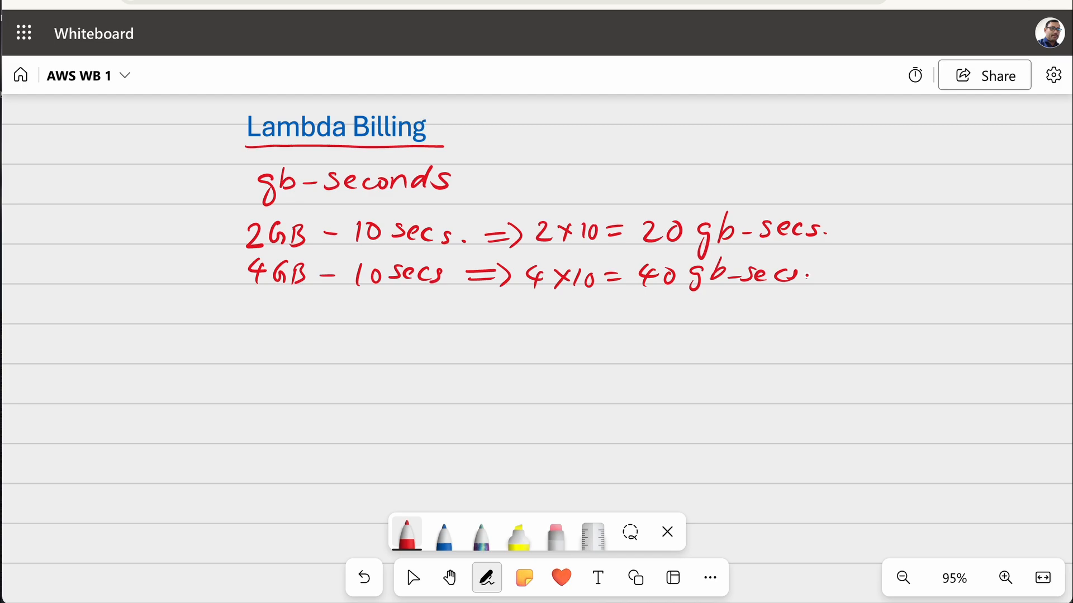
pyautogui.moveTo(209, 235); pyautogui.dragTo(225, 234)
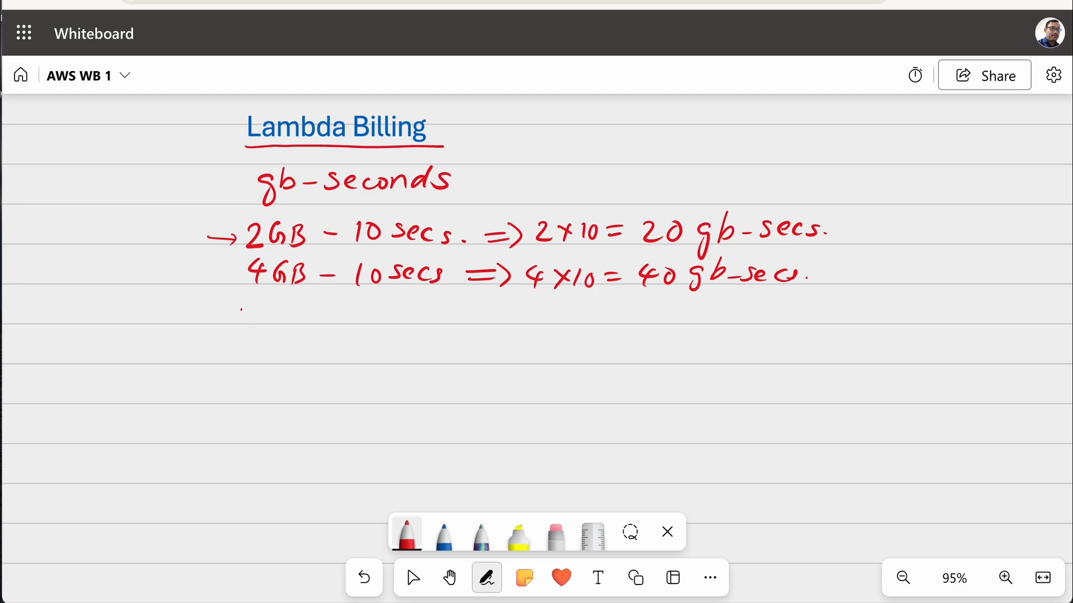
# Handwrite 1.73GB — 1vCPU on a new line
pyautogui.moveTo(239, 322); pyautogui.dragTo(297, 329)
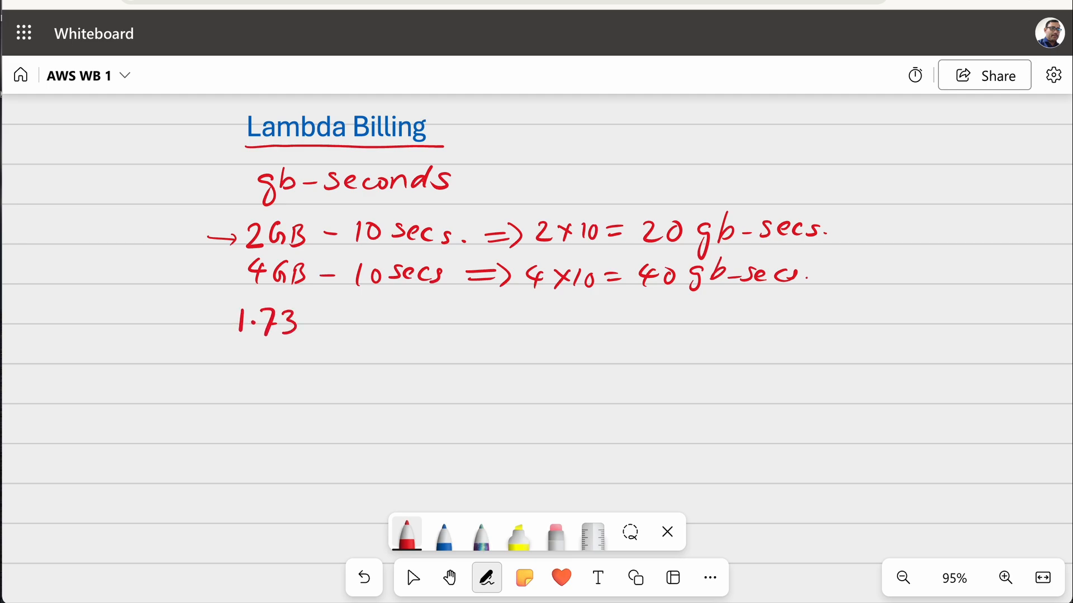
pyautogui.moveTo(304, 322); pyautogui.dragTo(355, 325)
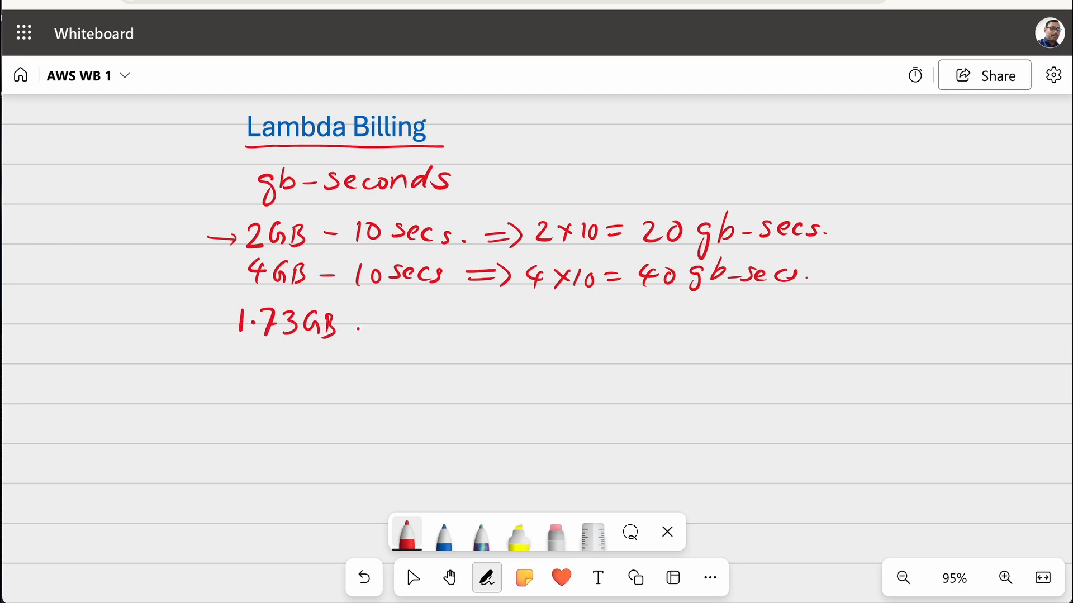
pyautogui.moveTo(362, 325); pyautogui.dragTo(417, 325)
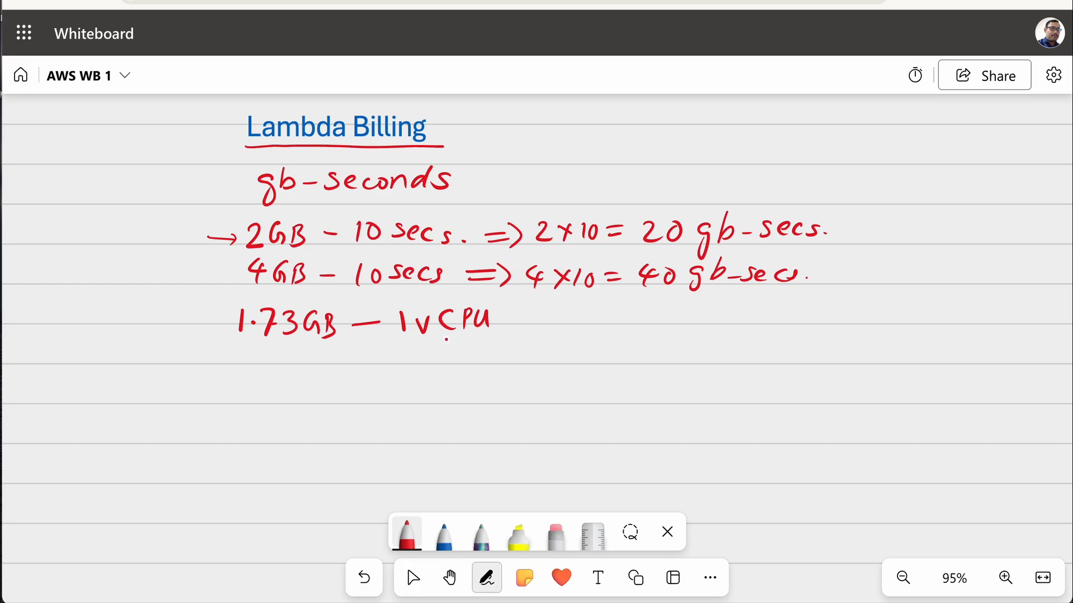
# Handwrite 4GB x 10 secs => 40 gb secs on the next line
pyautogui.click(460, 382)
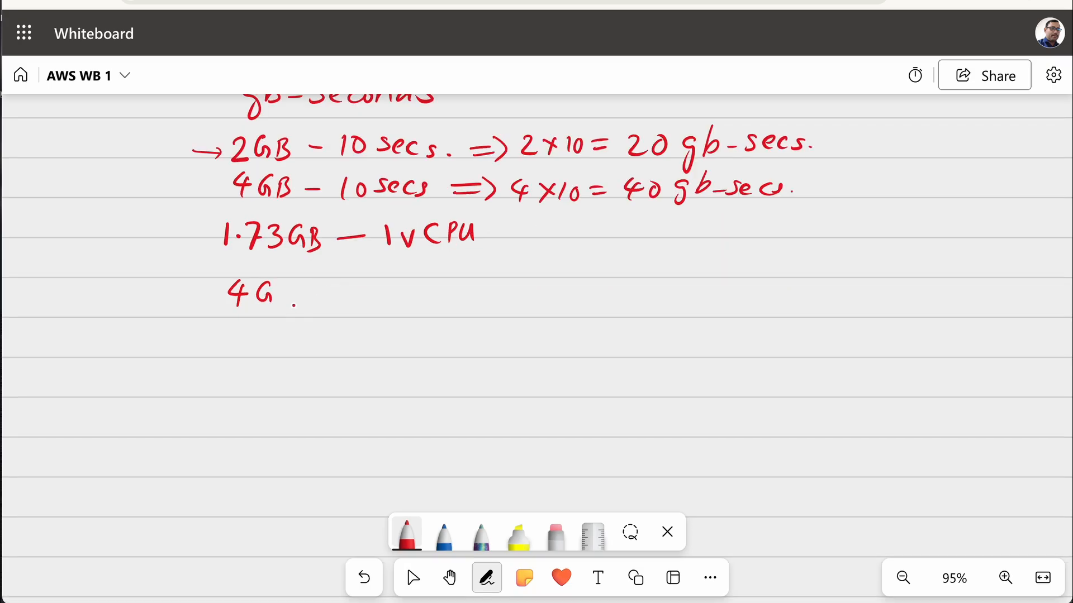
pyautogui.moveTo(283, 277); pyautogui.dragTo(284, 304)
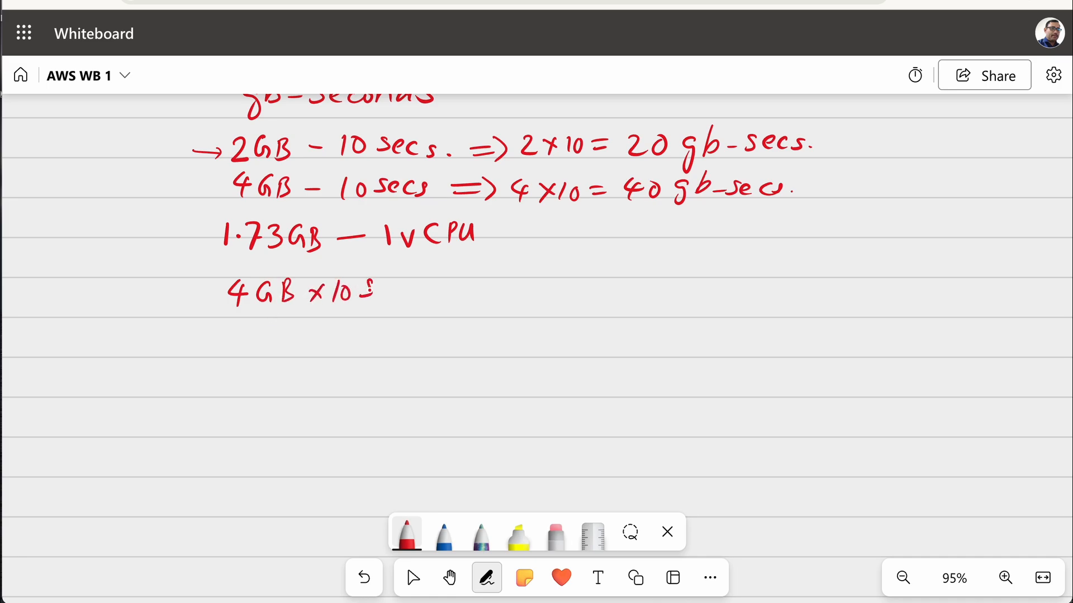
pyautogui.moveTo(377, 291); pyautogui.dragTo(471, 290)
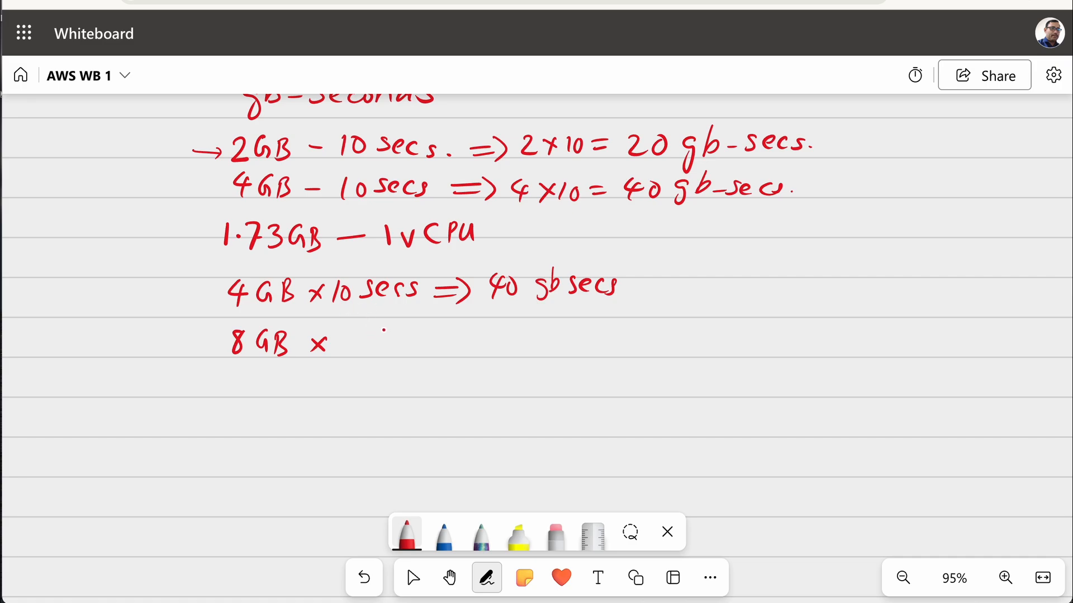
# Handwrite 8GB x 3 secs => 24 gb-secs and double-underline the 24
pyautogui.moveTo(349, 341); pyautogui.dragTo(362, 348)
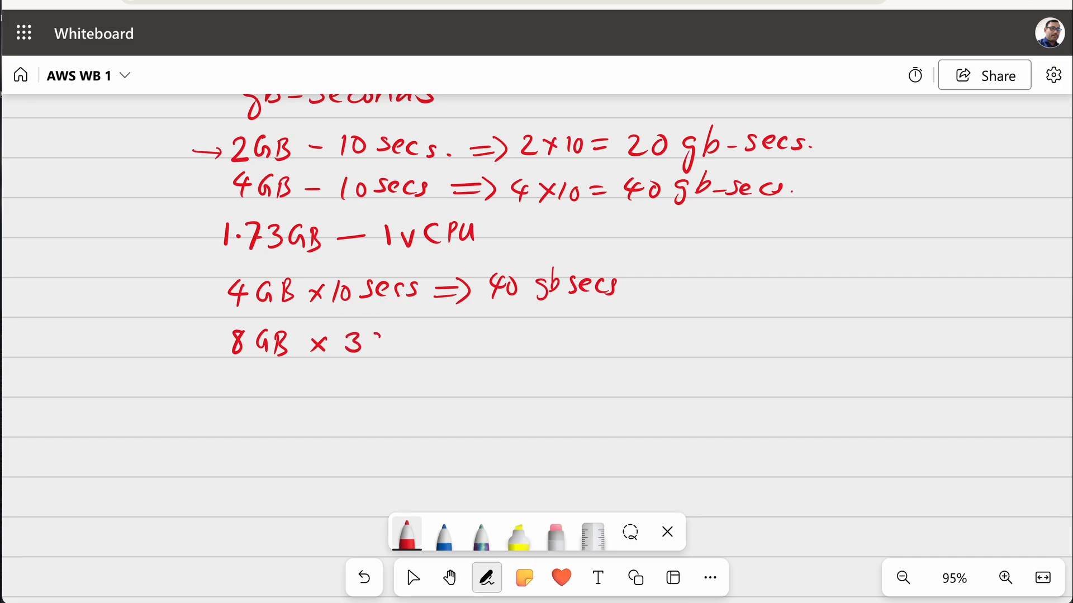
pyautogui.moveTo(377, 342); pyautogui.dragTo(506, 342)
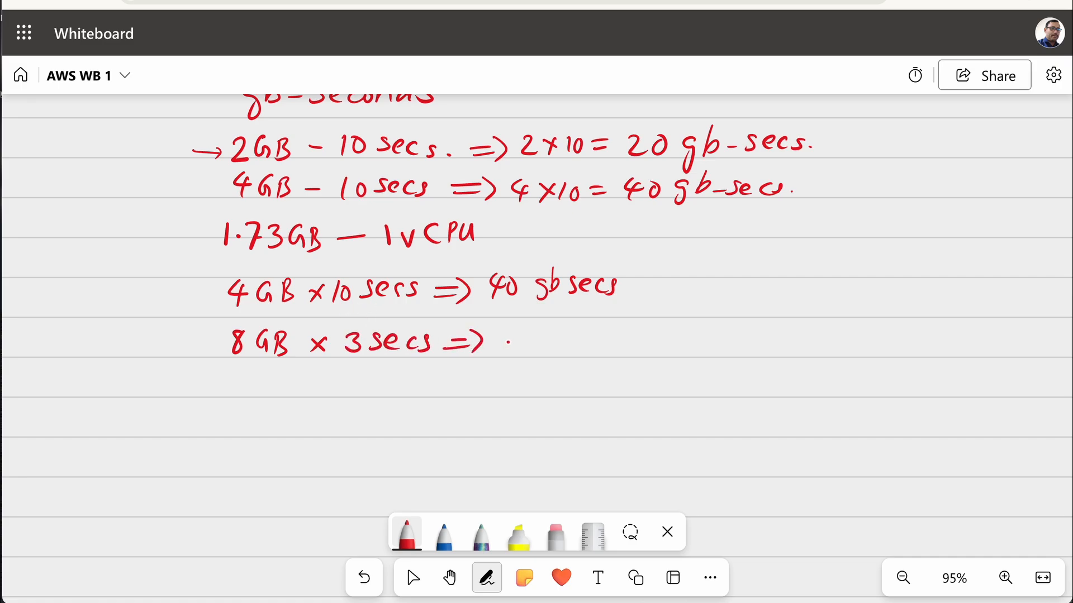
pyautogui.moveTo(499, 335); pyautogui.dragTo(507, 328)
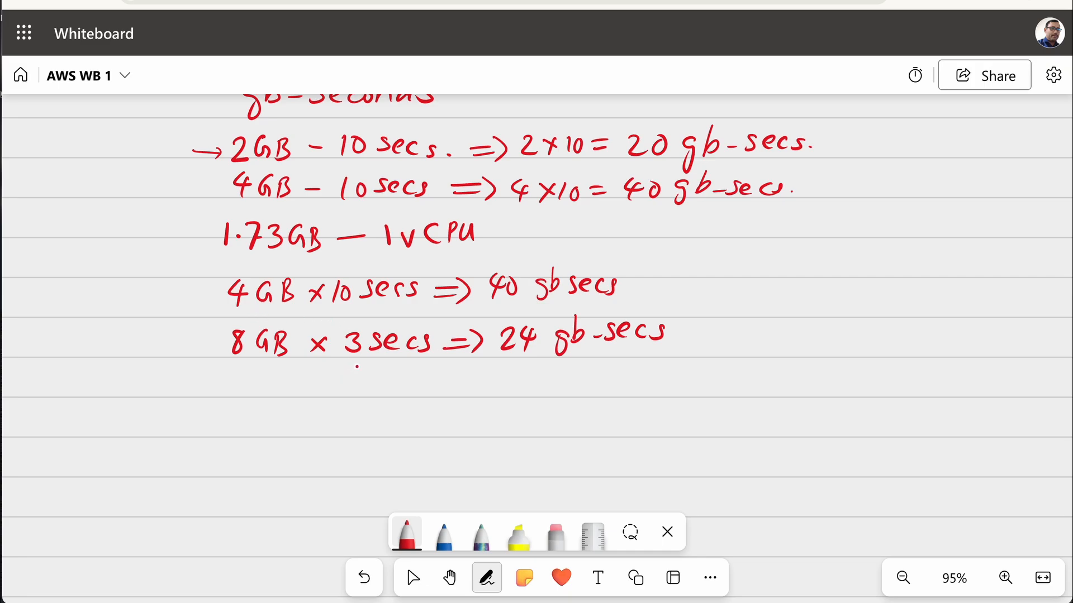
pyautogui.moveTo(519, 356); pyautogui.dragTo(547, 363)
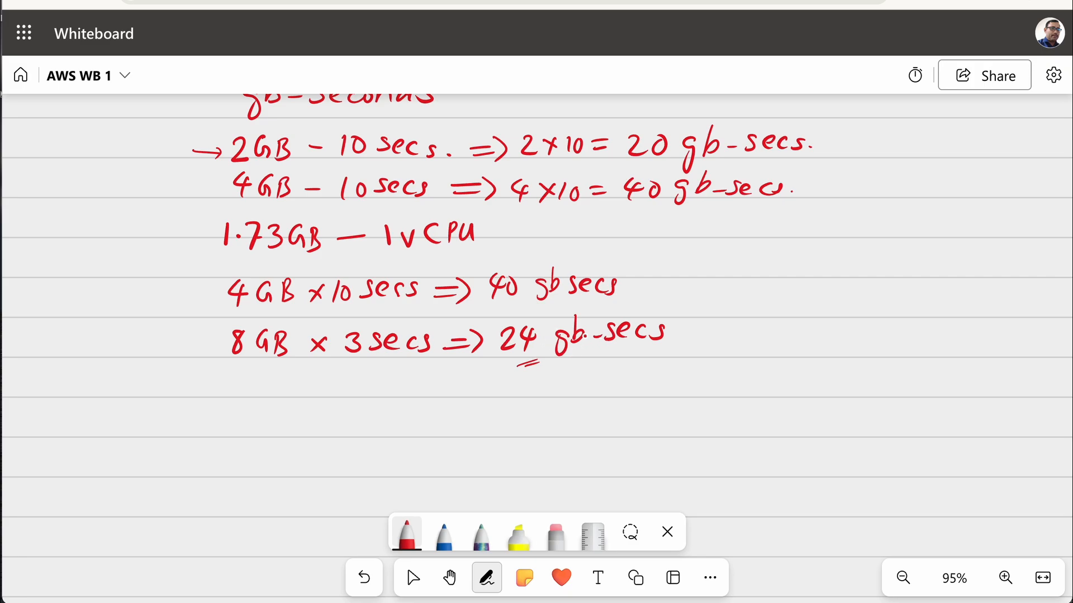
pyautogui.click(413, 578)
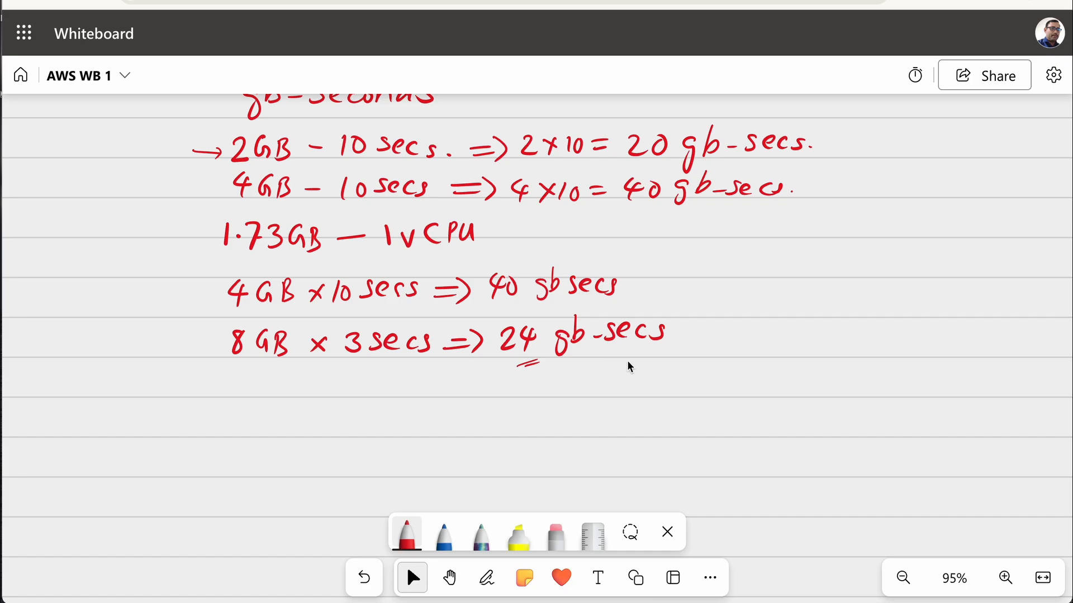
pyautogui.scroll(-3)
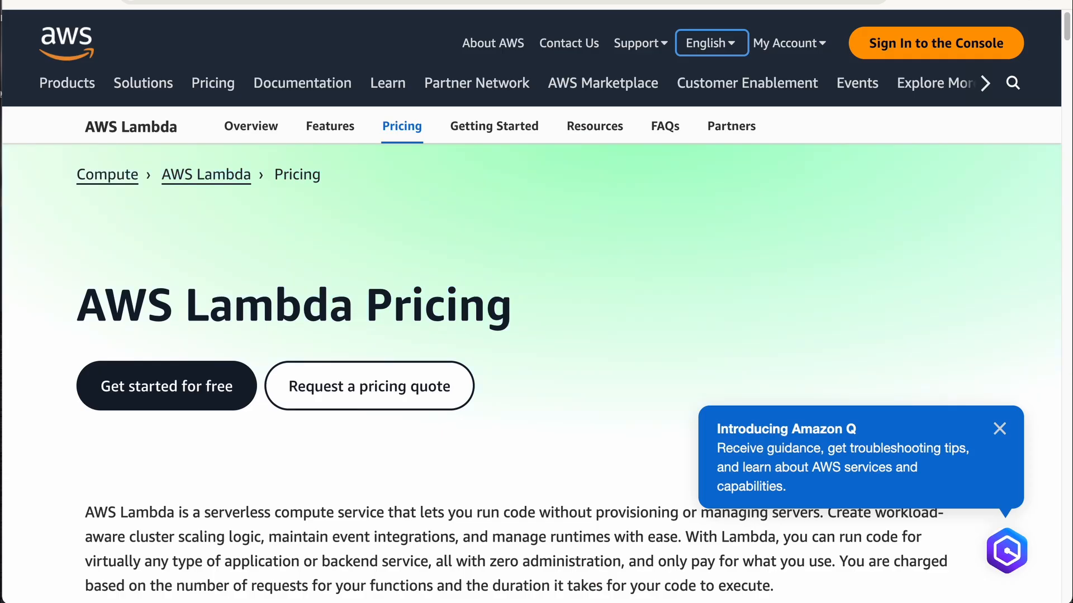
# Scroll the AWS Lambda Pricing page to the x86 per GB-second duration price rows
pyautogui.scroll(-3)
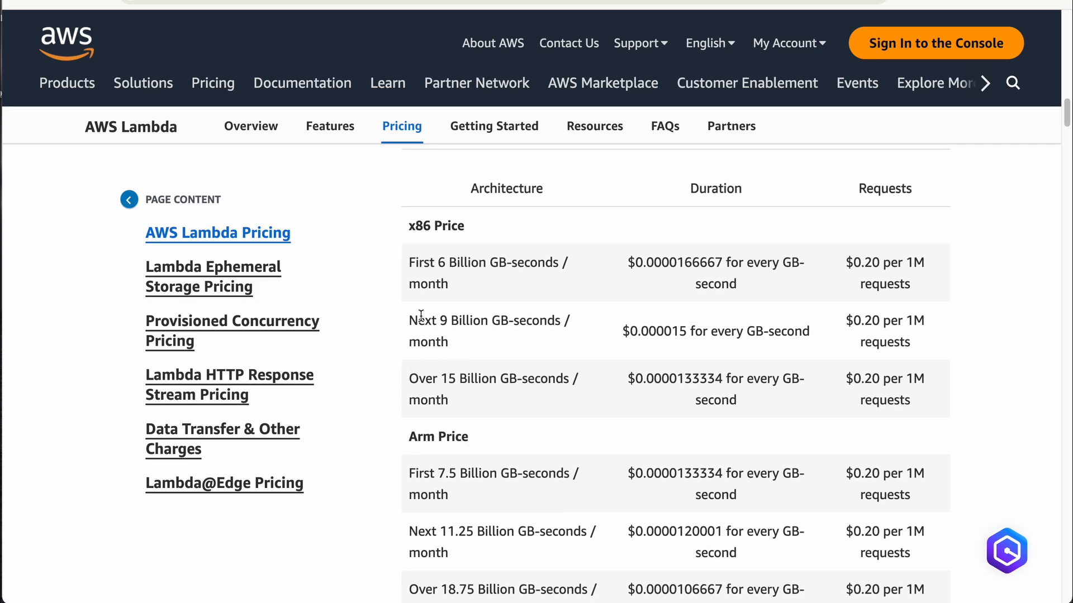
pyautogui.moveTo(484, 290)
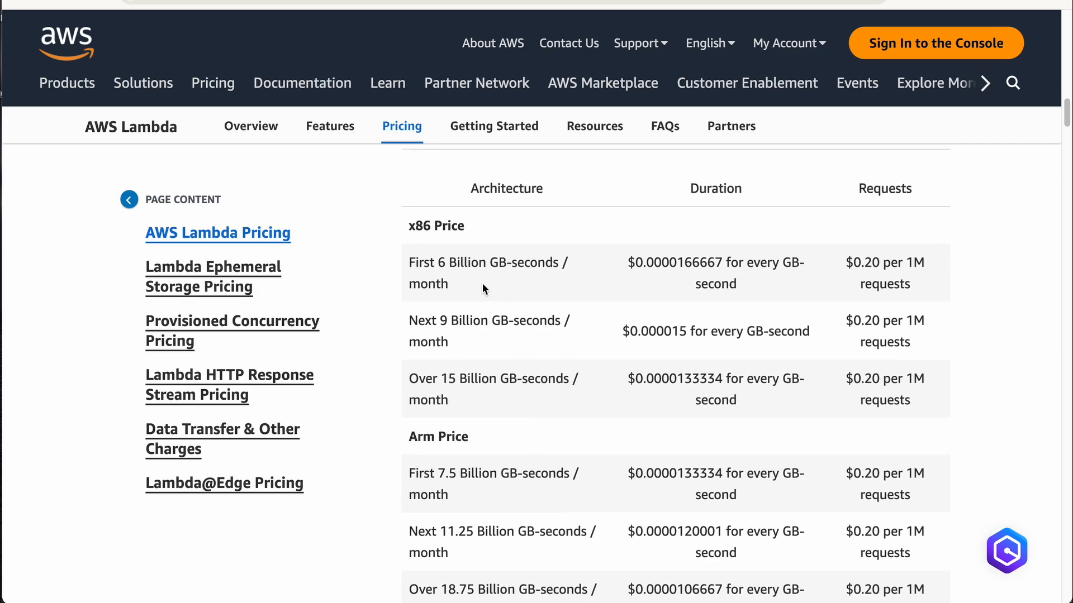
pyautogui.moveTo(459, 274)
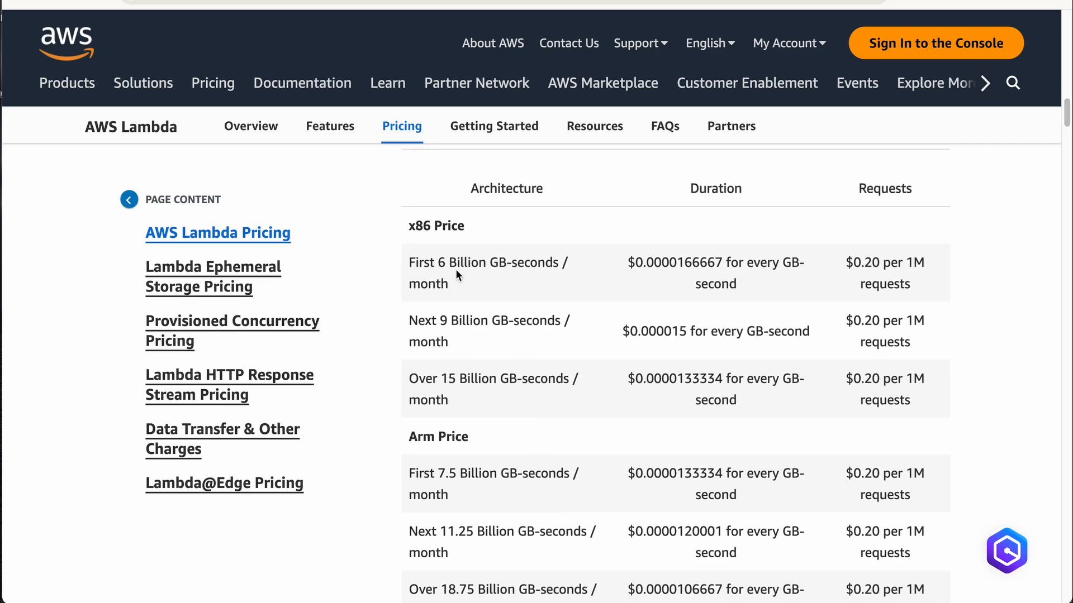
pyautogui.moveTo(541, 292)
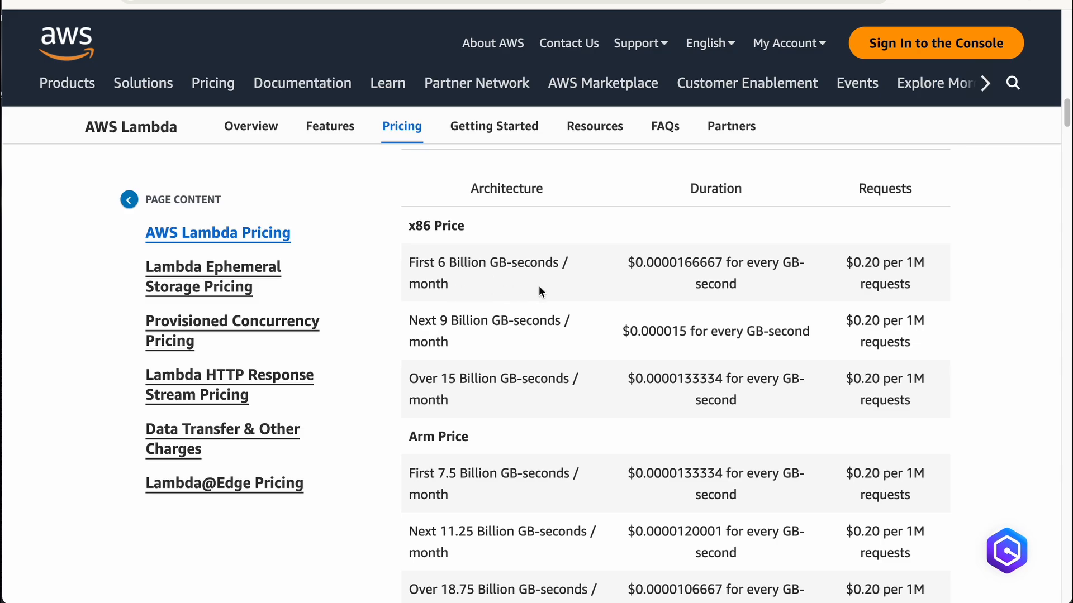
pyautogui.moveTo(491, 287)
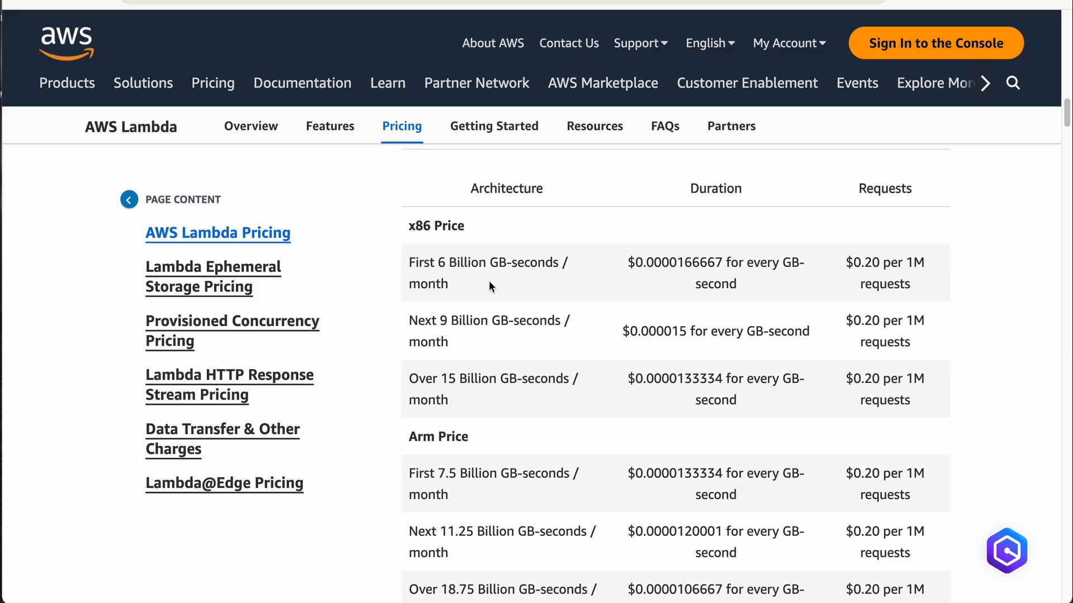
pyautogui.moveTo(655, 277)
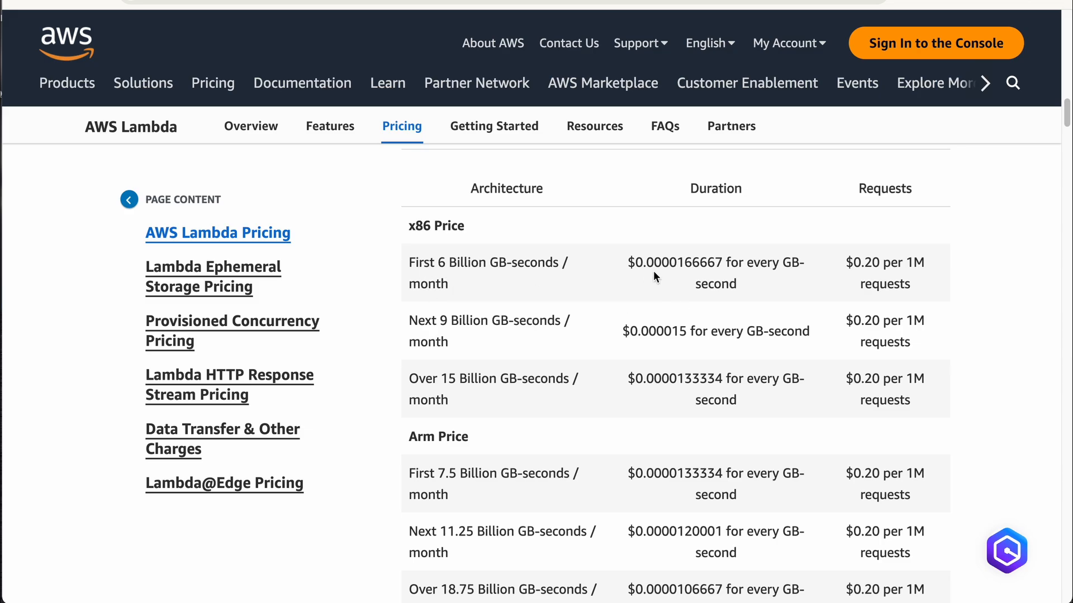
pyautogui.moveTo(671, 278)
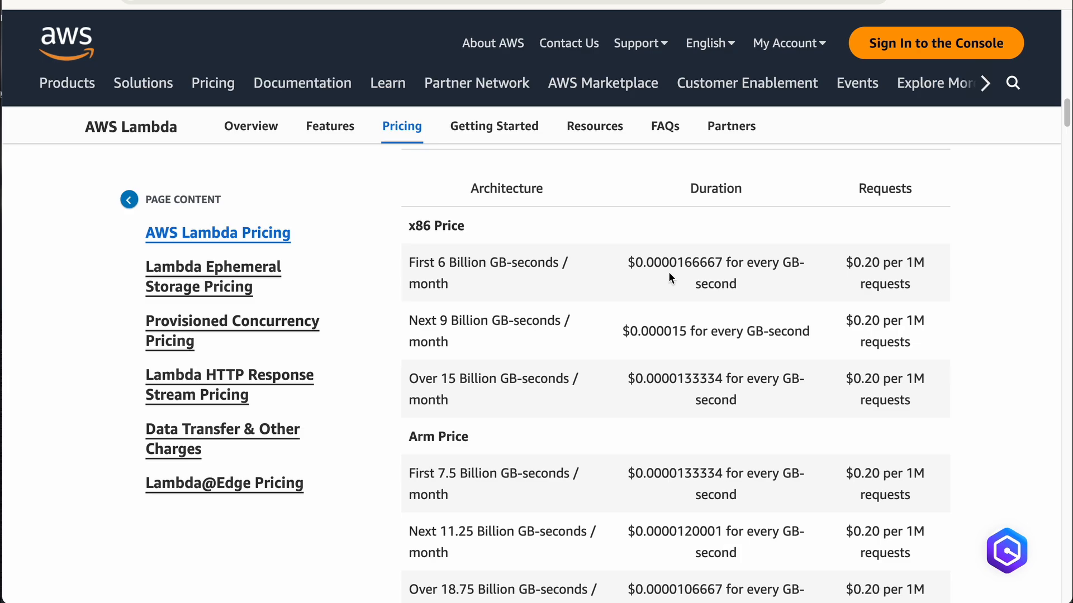
pyautogui.moveTo(674, 286)
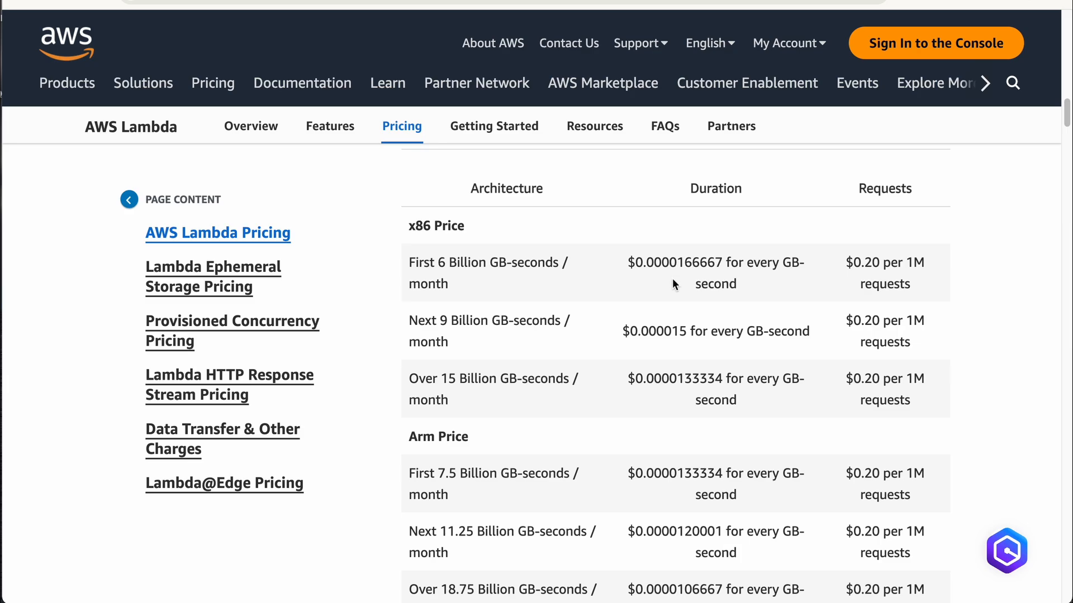
pyautogui.moveTo(716, 284)
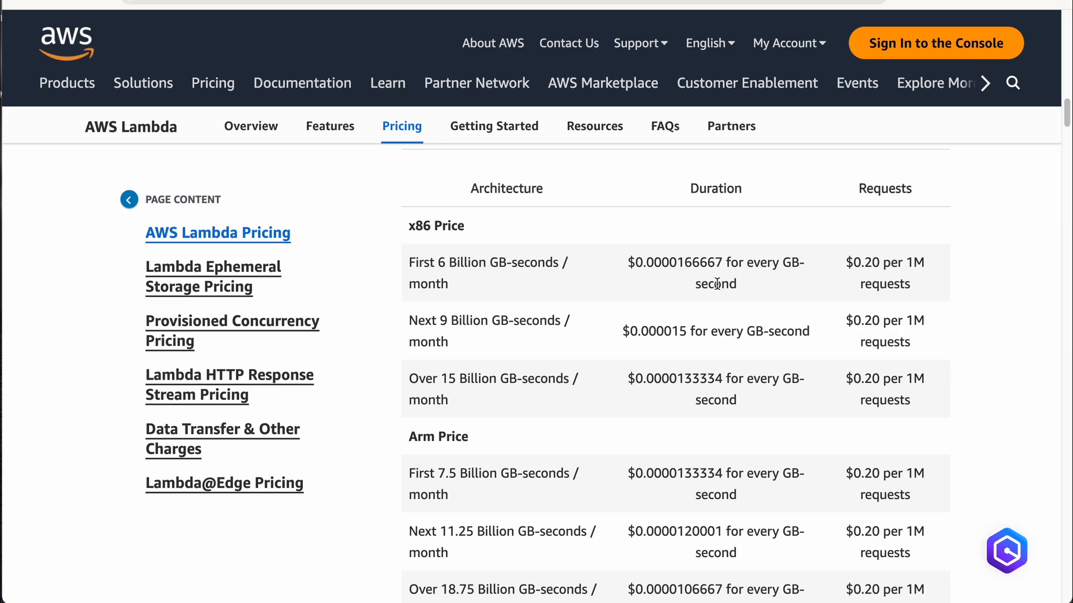
pyautogui.moveTo(772, 281)
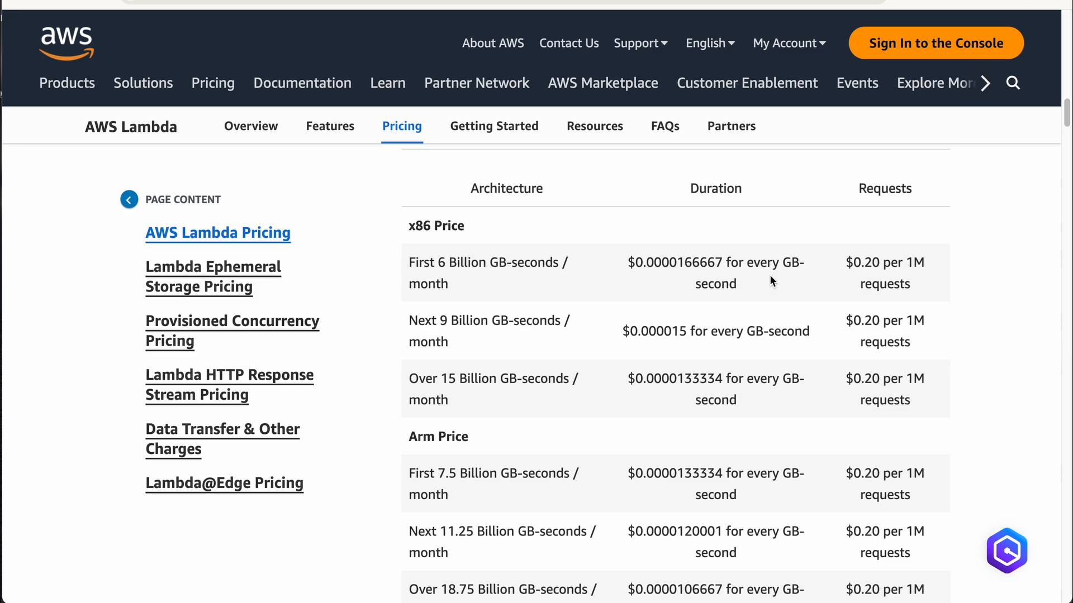
pyautogui.moveTo(866, 279)
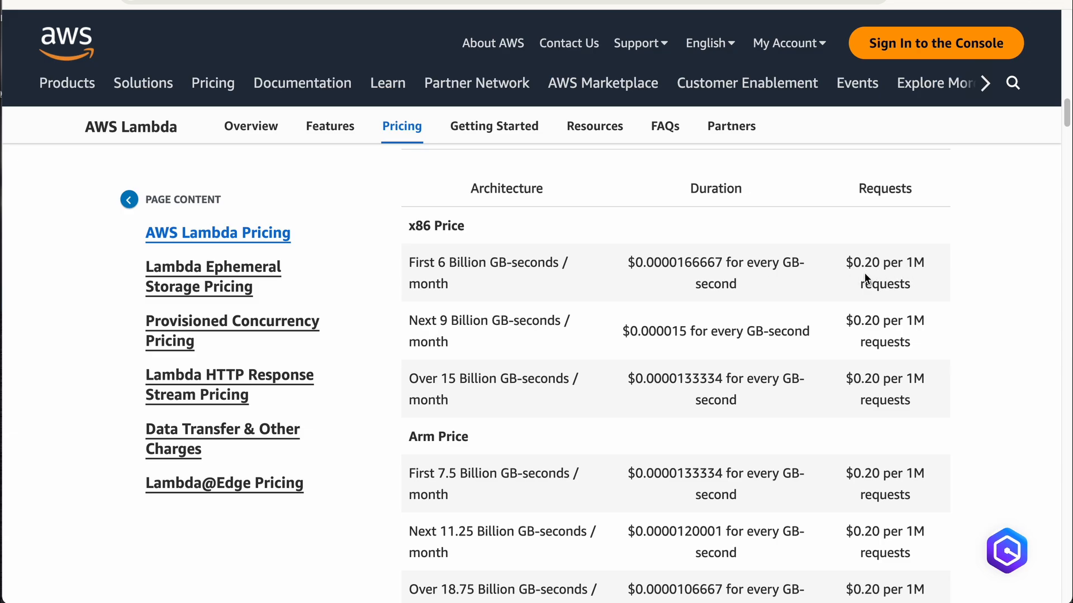
pyautogui.moveTo(883, 276)
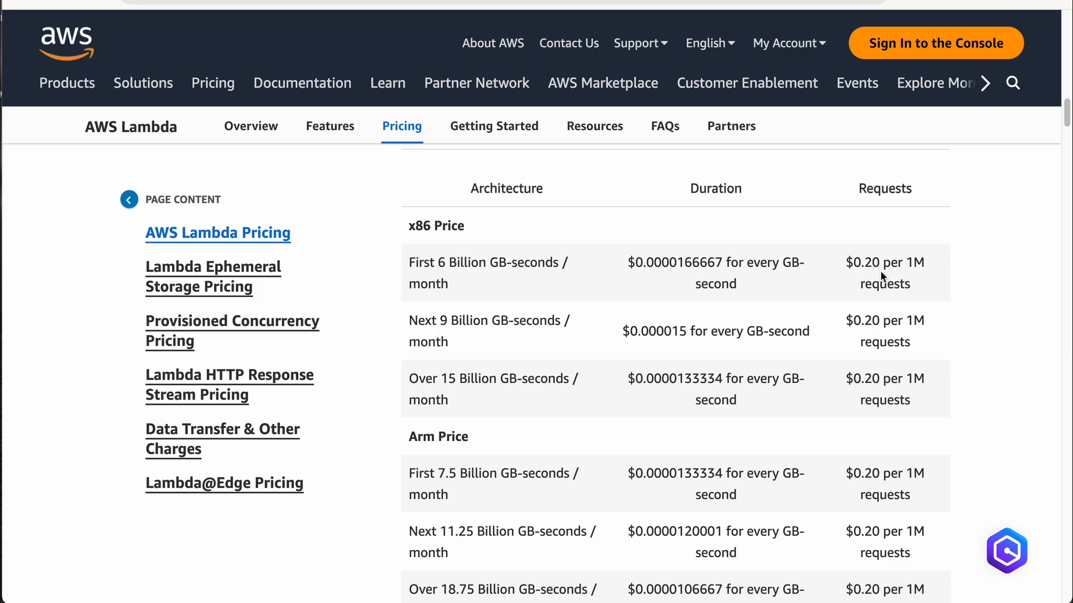
pyautogui.moveTo(711, 289)
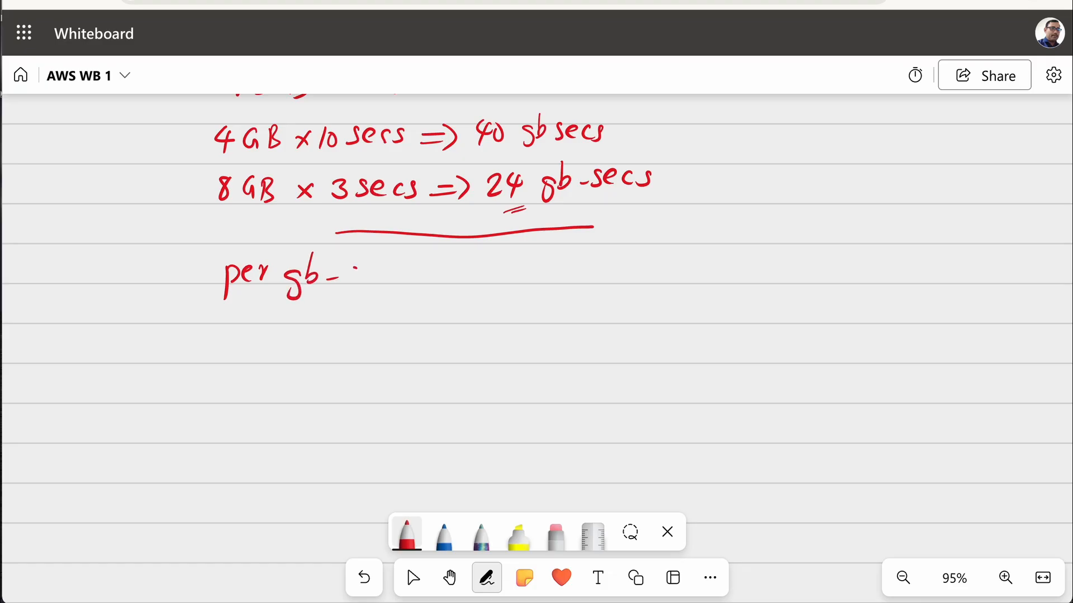
# Handwrite per gb-sec price = 0.000017 $
pyautogui.moveTo(336, 277); pyautogui.dragTo(526, 274)
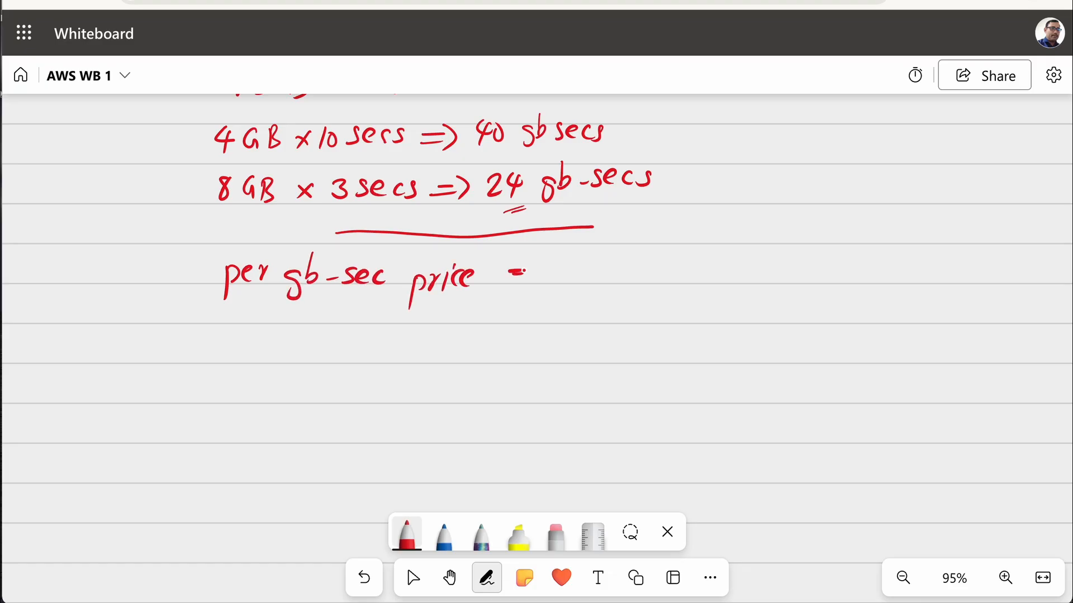
pyautogui.moveTo(520, 274); pyautogui.dragTo(613, 274)
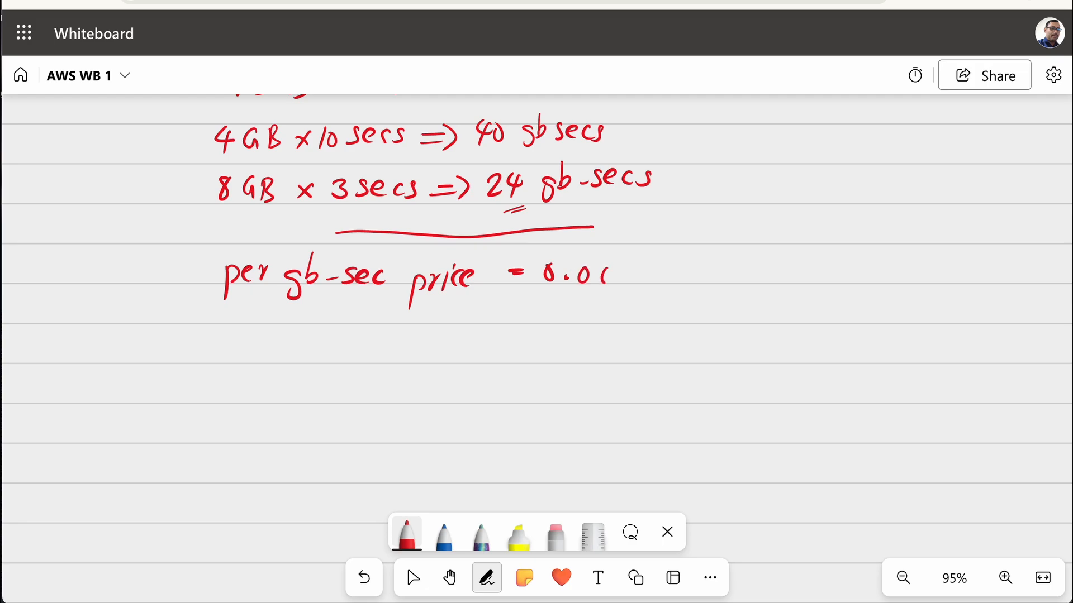
pyautogui.moveTo(602, 277); pyautogui.dragTo(712, 277)
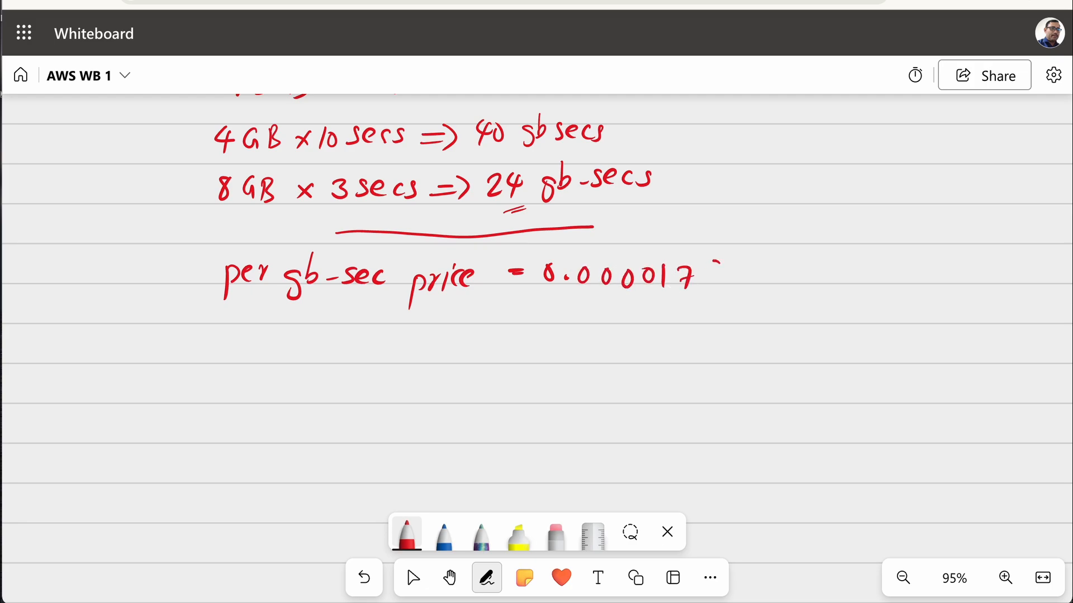
pyautogui.moveTo(712, 260); pyautogui.dragTo(726, 287)
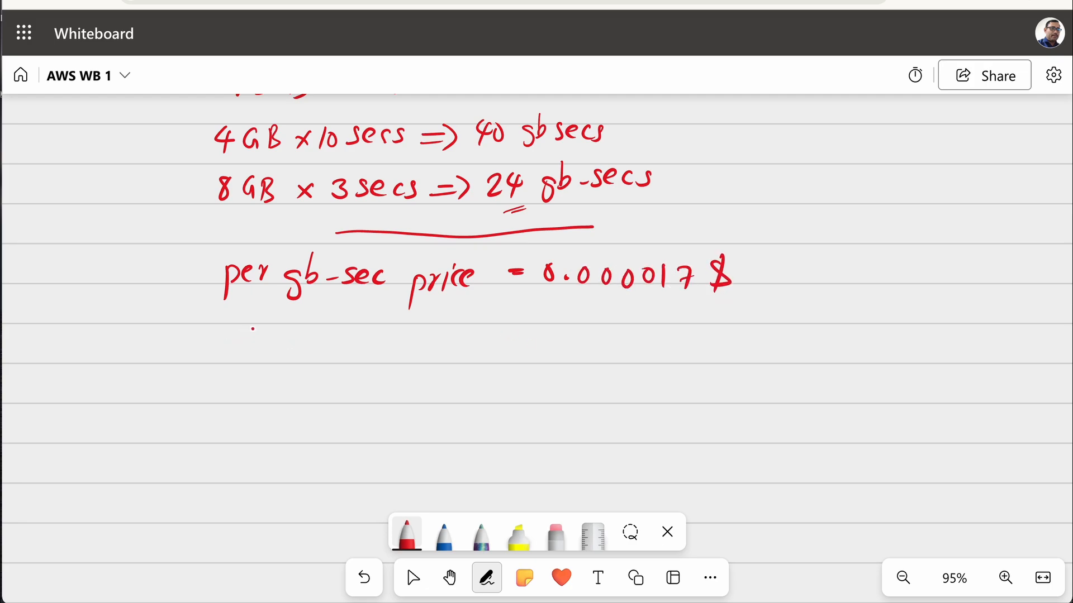
# Handwrite 60,000 gb-secs = 1 $ and 1 gb for 17 hours below it
pyautogui.moveTo(246, 322); pyautogui.dragTo(335, 329)
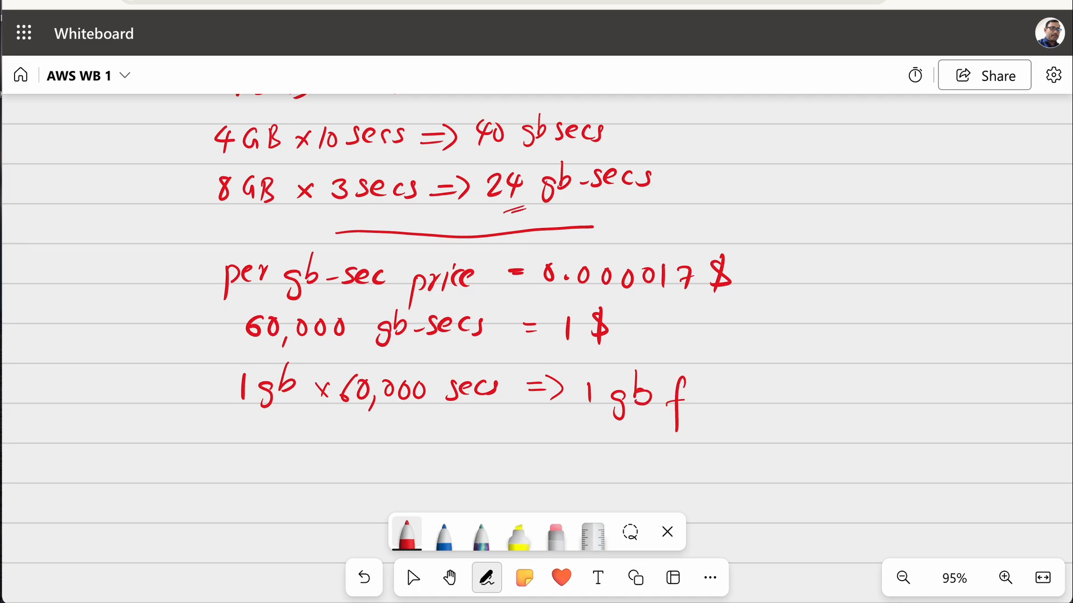
pyautogui.moveTo(670, 394); pyautogui.dragTo(821, 393)
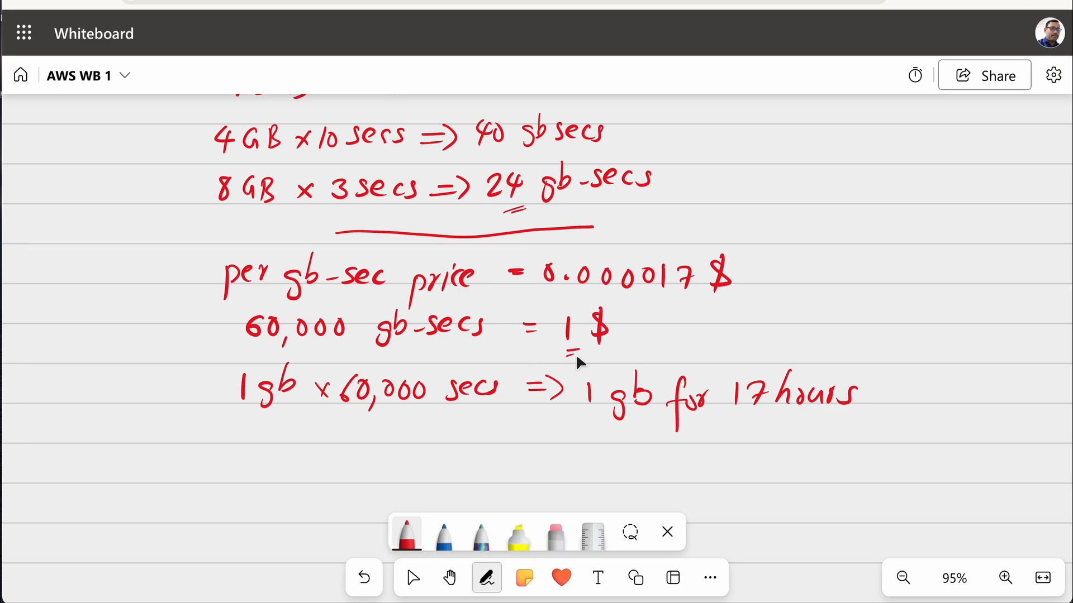
pyautogui.click(412, 577)
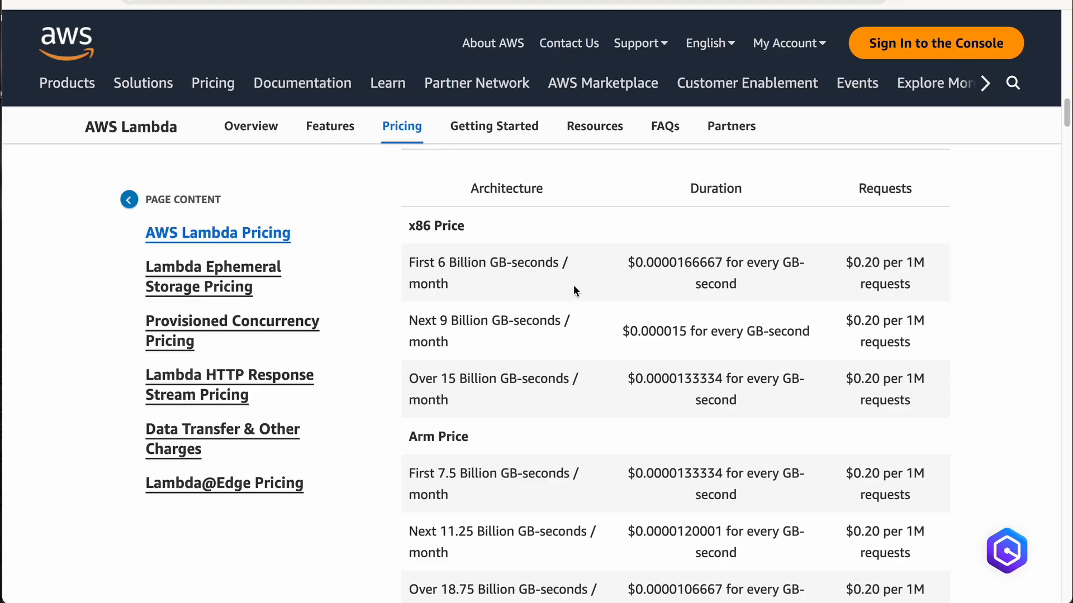
# Scroll to the free tier paragraph and highlight the one million free requests and 400,000 GB-seconds text
pyautogui.scroll(-3)
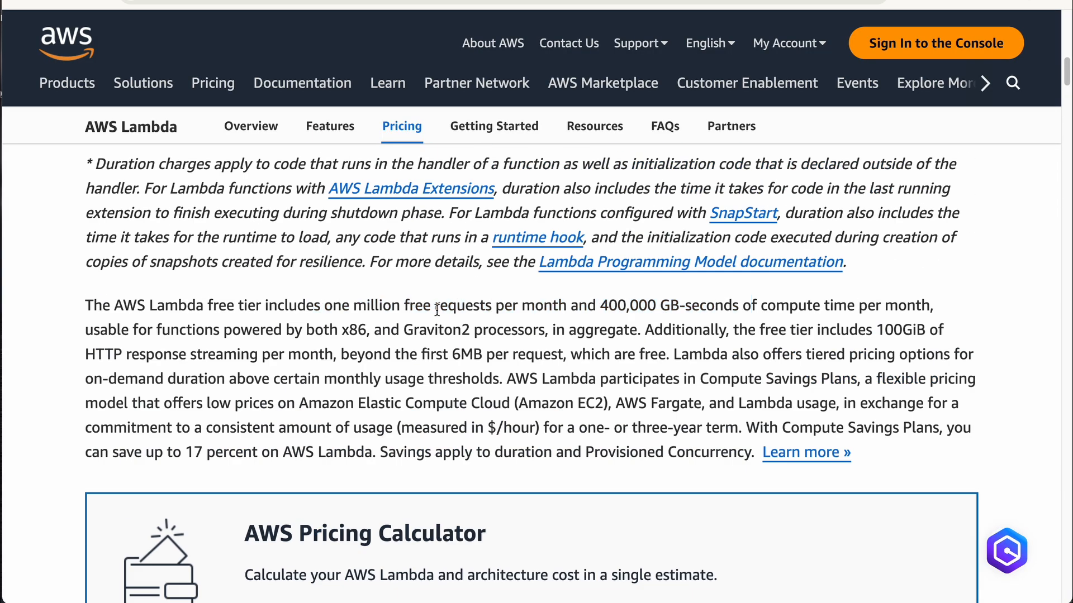
pyautogui.moveTo(136, 305); pyautogui.dragTo(278, 305)
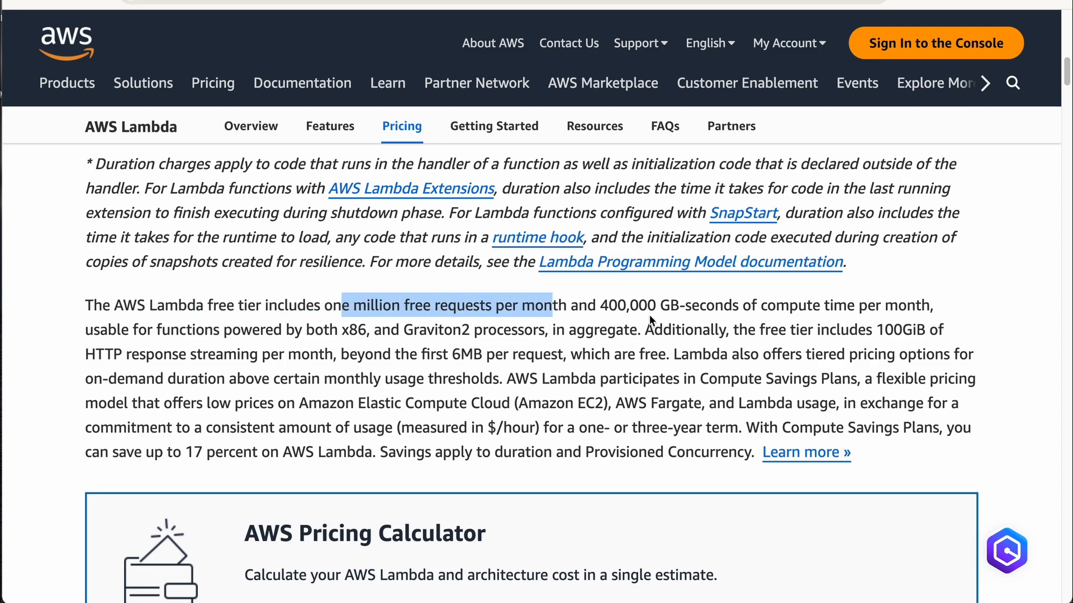
pyautogui.moveTo(602, 305); pyautogui.dragTo(853, 305)
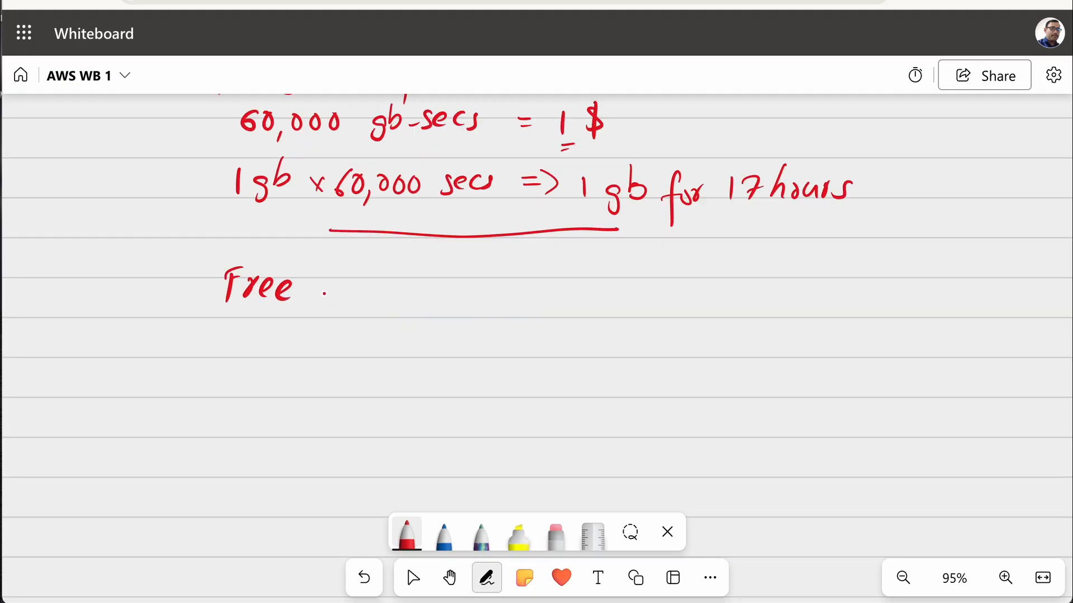
# Handwrite Free Usage = 400,000 gb-secs
pyautogui.moveTo(308, 283); pyautogui.dragTo(541, 284)
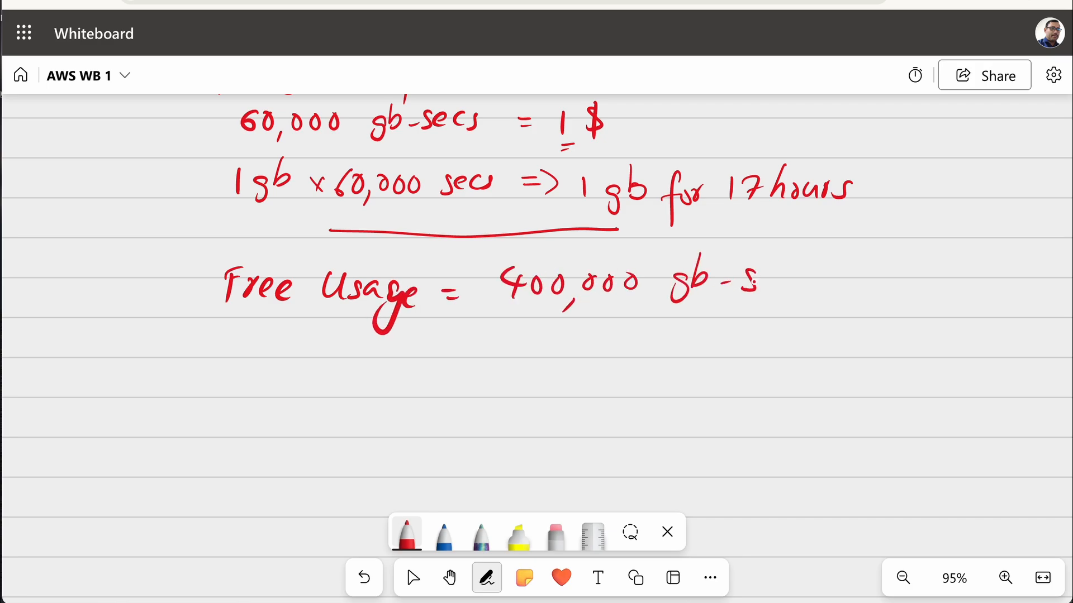
pyautogui.moveTo(756, 280); pyautogui.dragTo(821, 281)
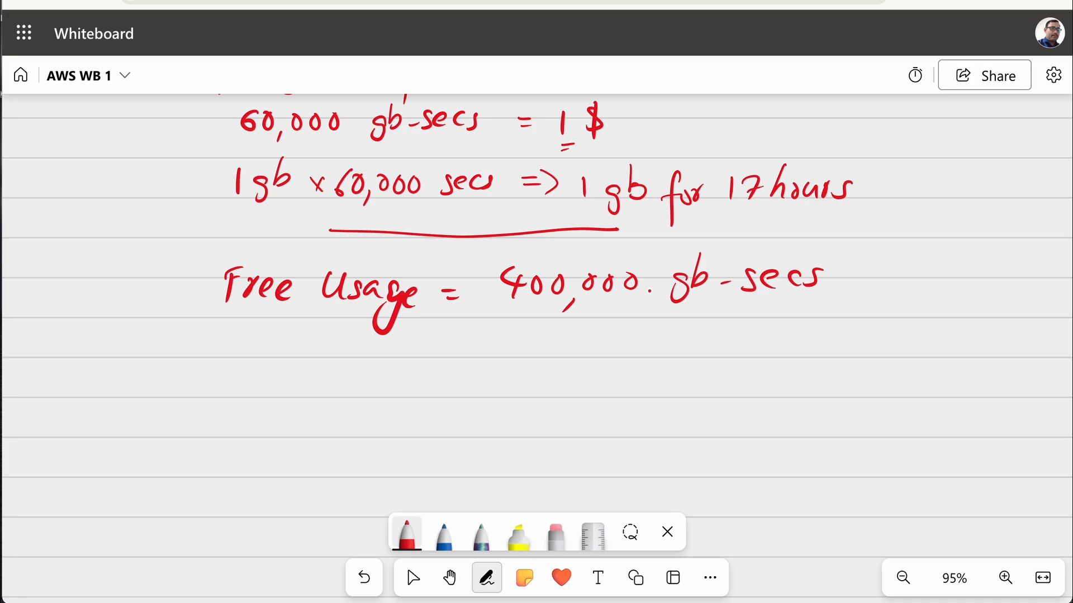
pyautogui.click(413, 577)
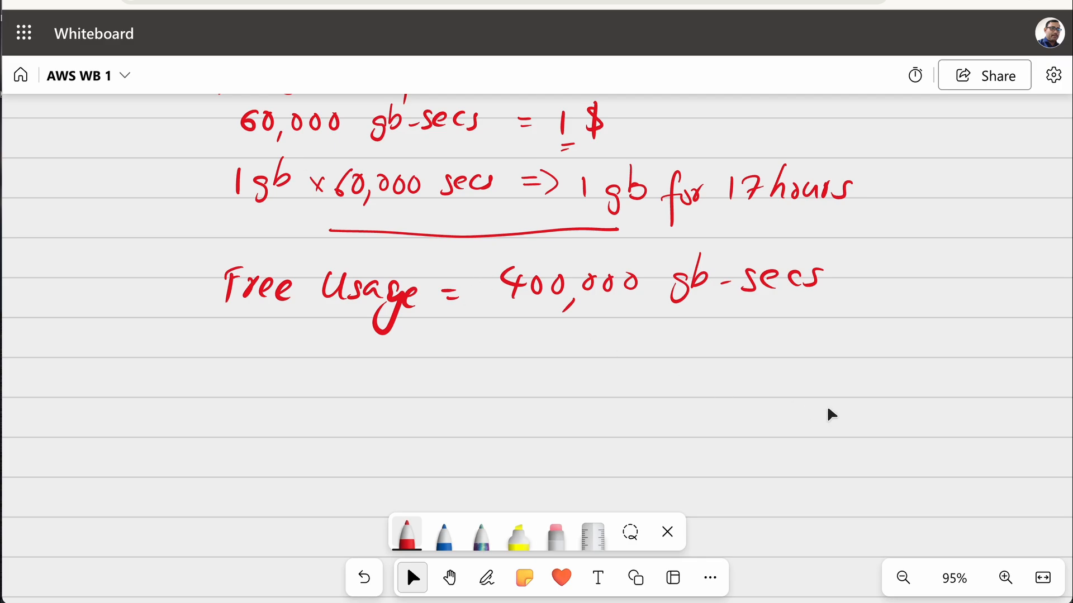
pyautogui.click(487, 579)
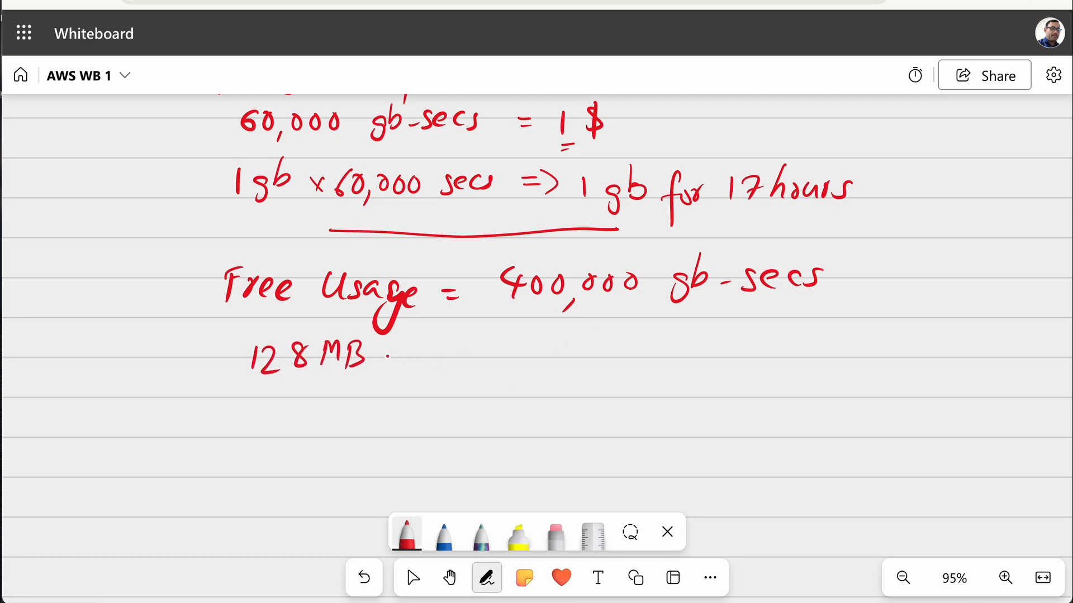
# Handwrite 128MB => 3.2 million seconds below the free usage line
pyautogui.moveTo(428, 355); pyautogui.dragTo(529, 356)
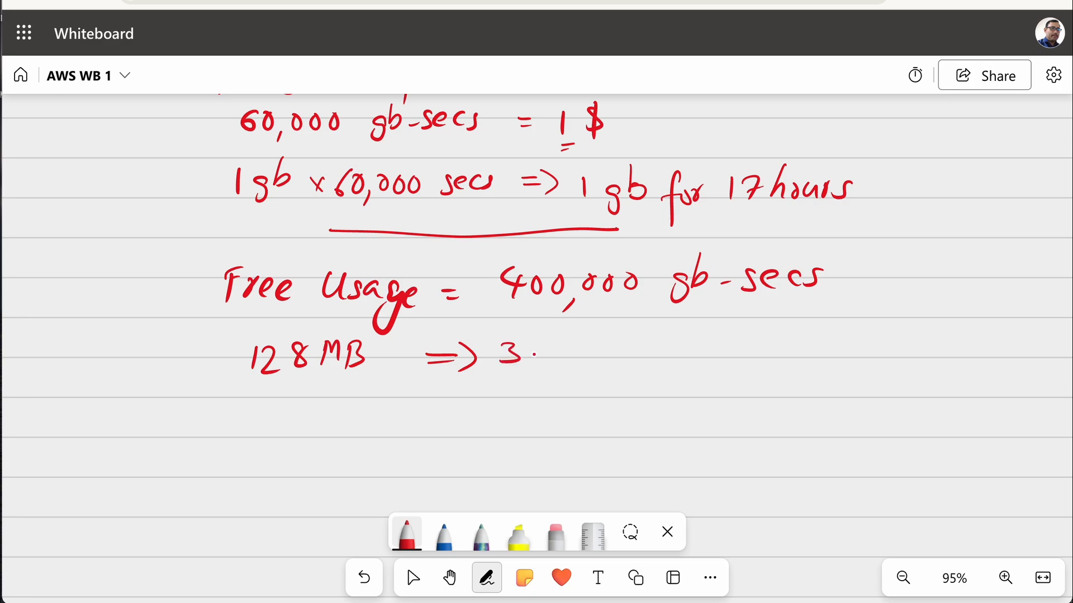
pyautogui.moveTo(534, 352); pyautogui.dragTo(609, 352)
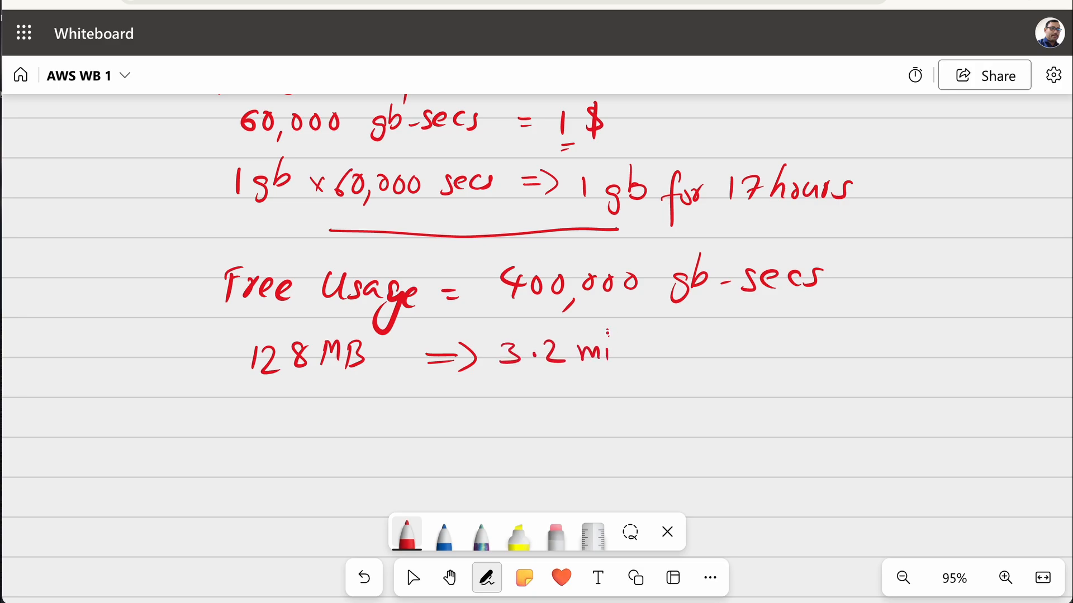
pyautogui.moveTo(602, 348); pyautogui.dragTo(821, 348)
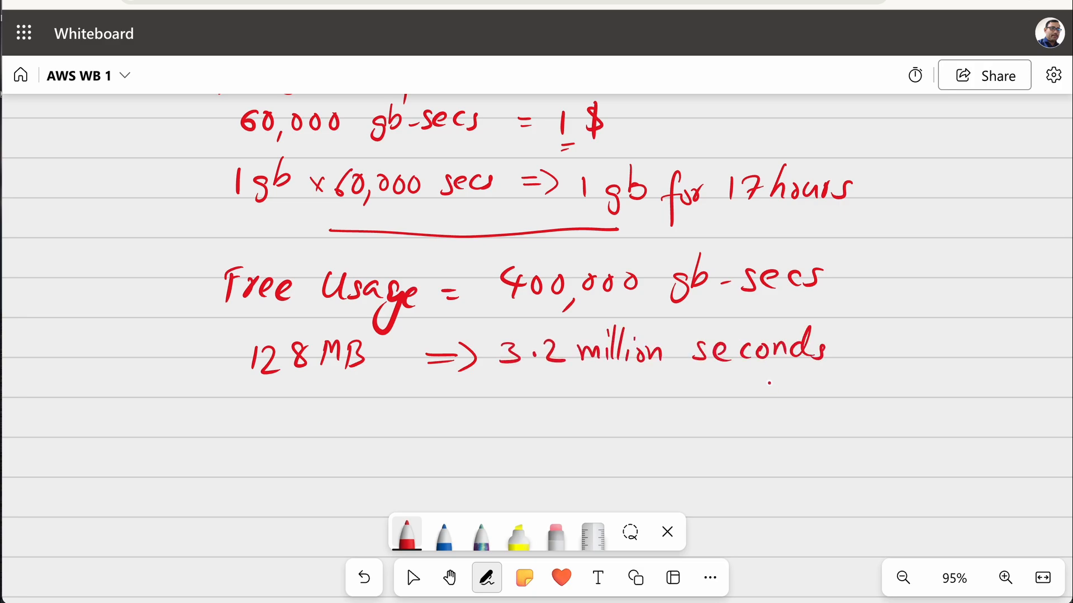
# Handwrite => 900 hours of free usage of lambda on the next line
pyautogui.moveTo(424, 410); pyautogui.dragTo(459, 410)
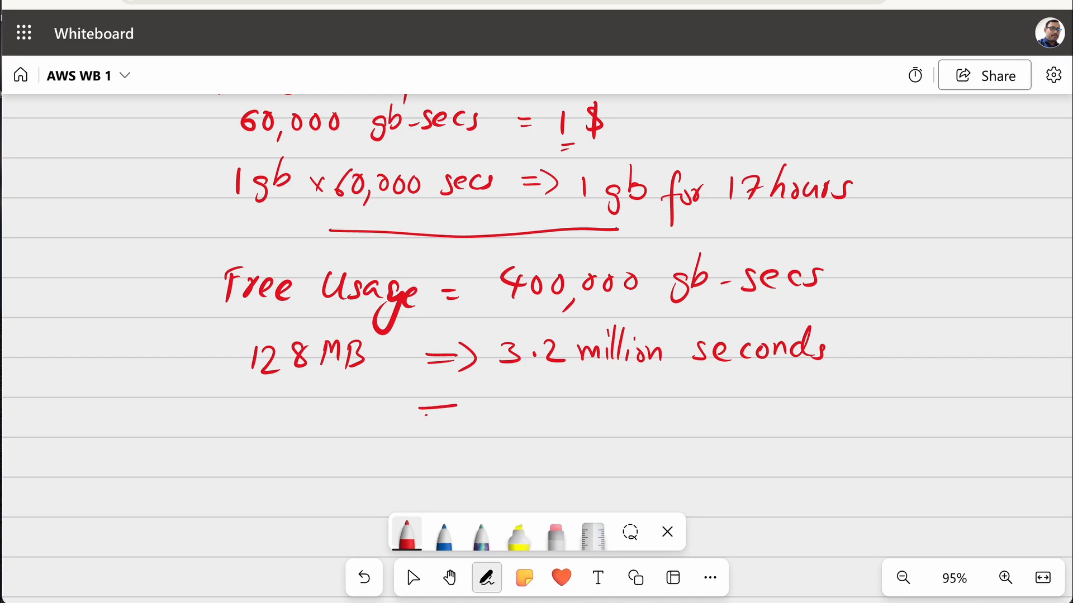
pyautogui.moveTo(424, 413); pyautogui.dragTo(616, 413)
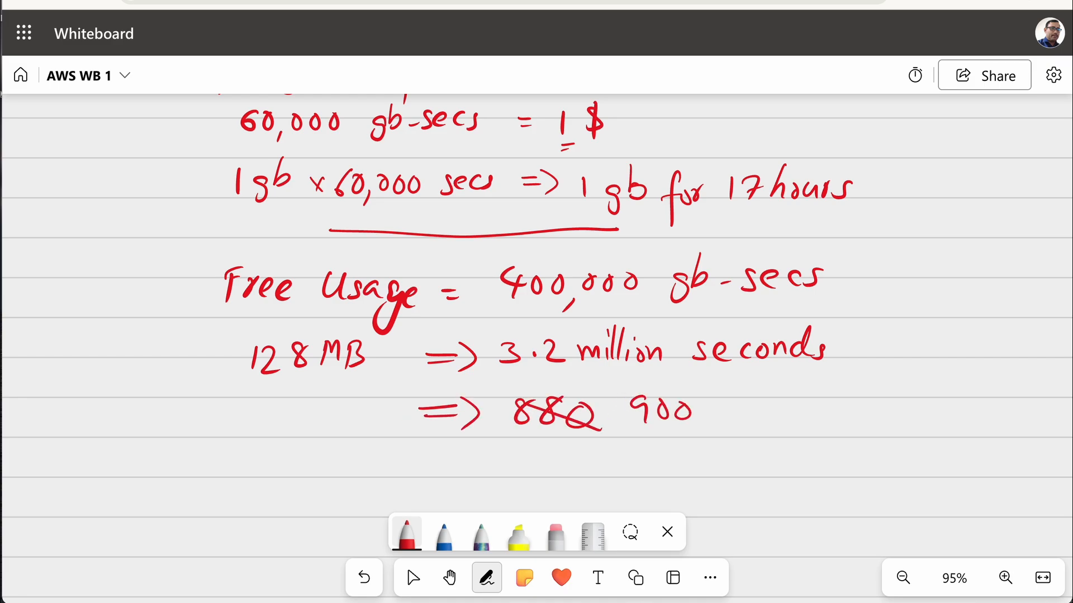
pyautogui.moveTo(719, 396); pyautogui.dragTo(931, 404)
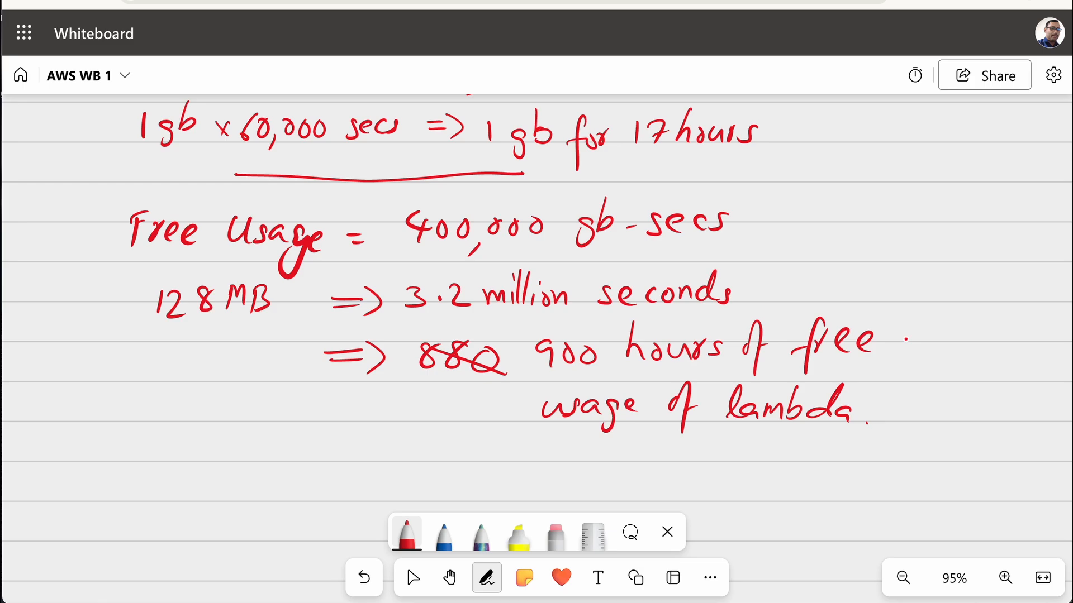
pyautogui.click(412, 579)
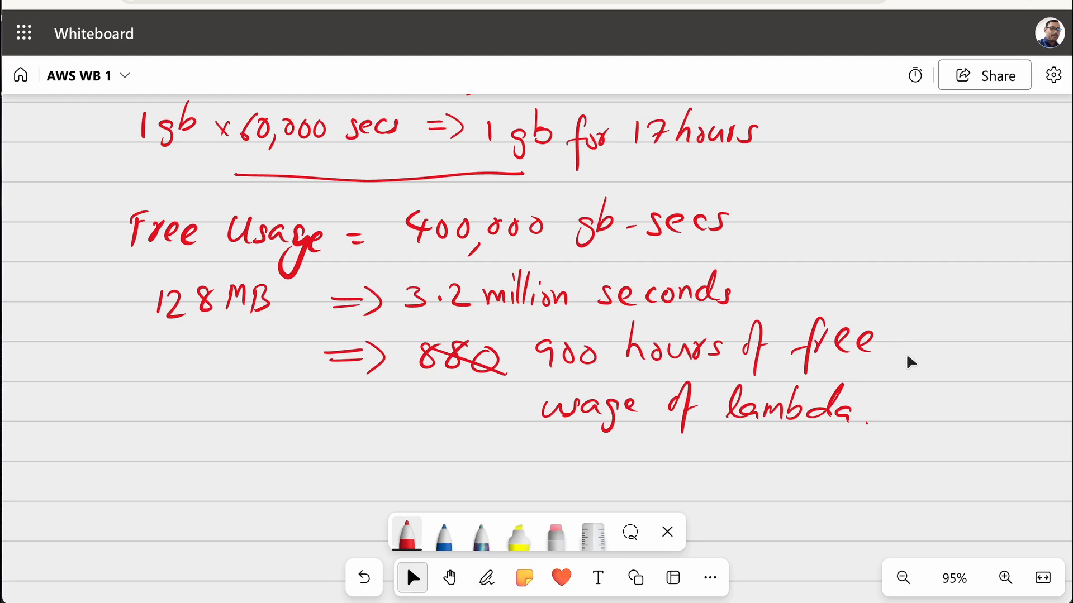